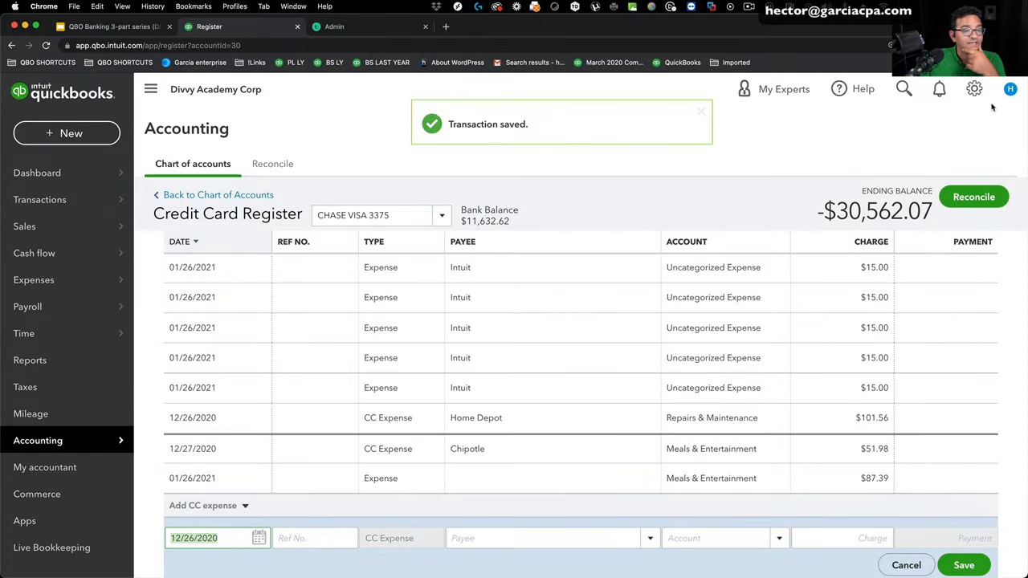
Reconcile CHASE VISA 3375 for the January 26, 2021 statement and finish at $0.00 difference
left_click(974, 89)
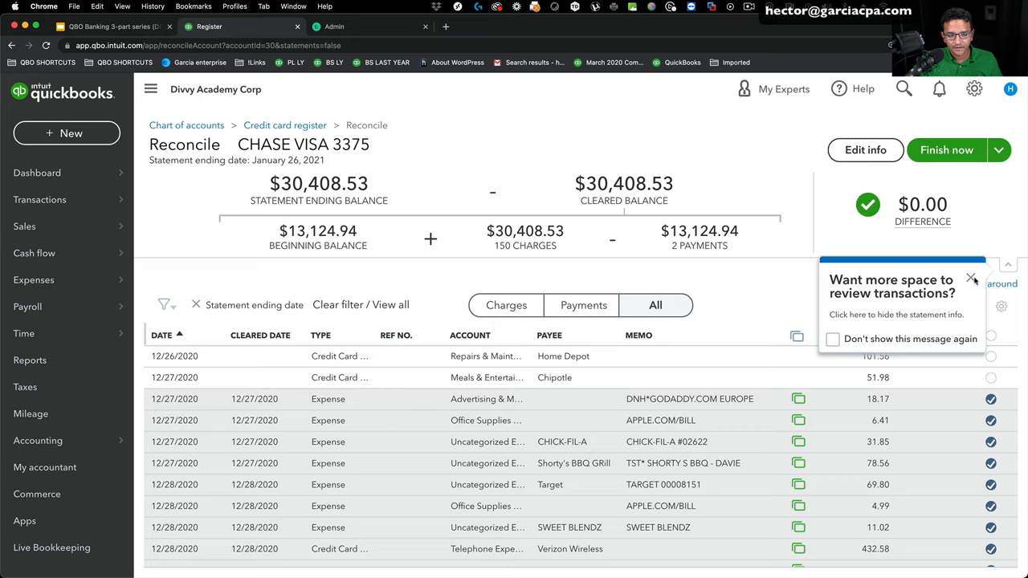
left_click(972, 278)
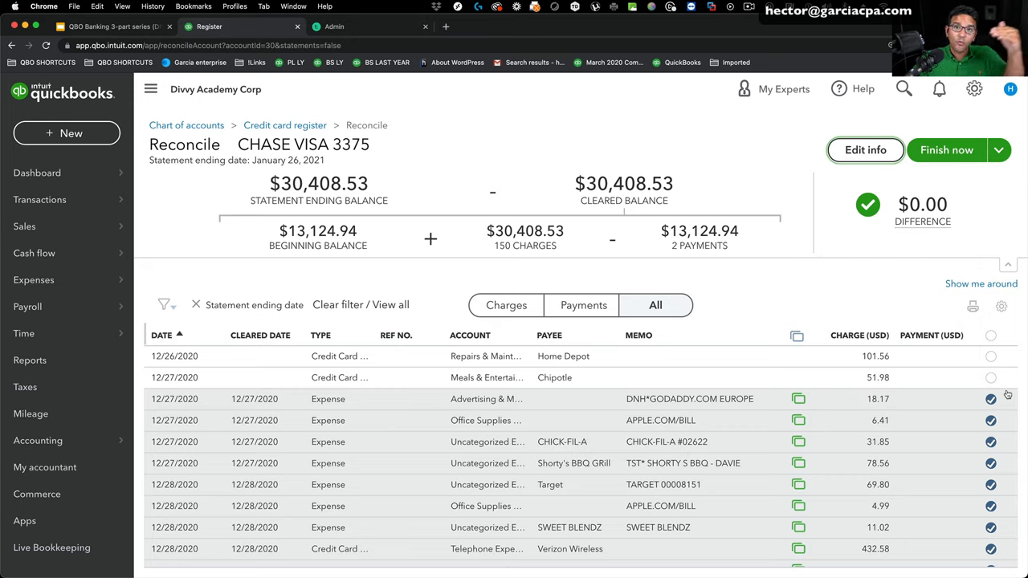
left_click(991, 378)
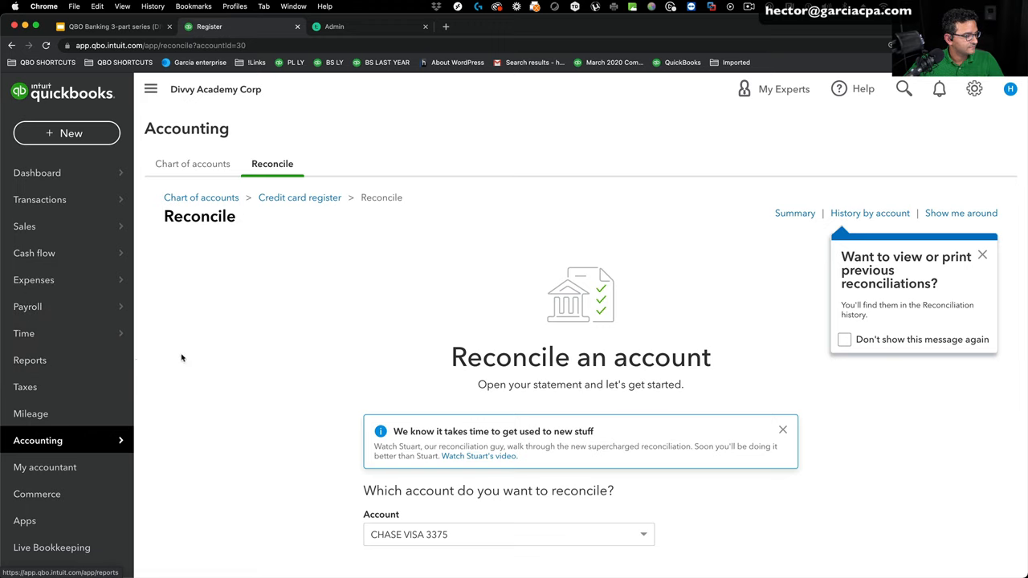
Open the Balance Sheet report and drill into the CHASE VISA 3375 amount
left_click(30, 360)
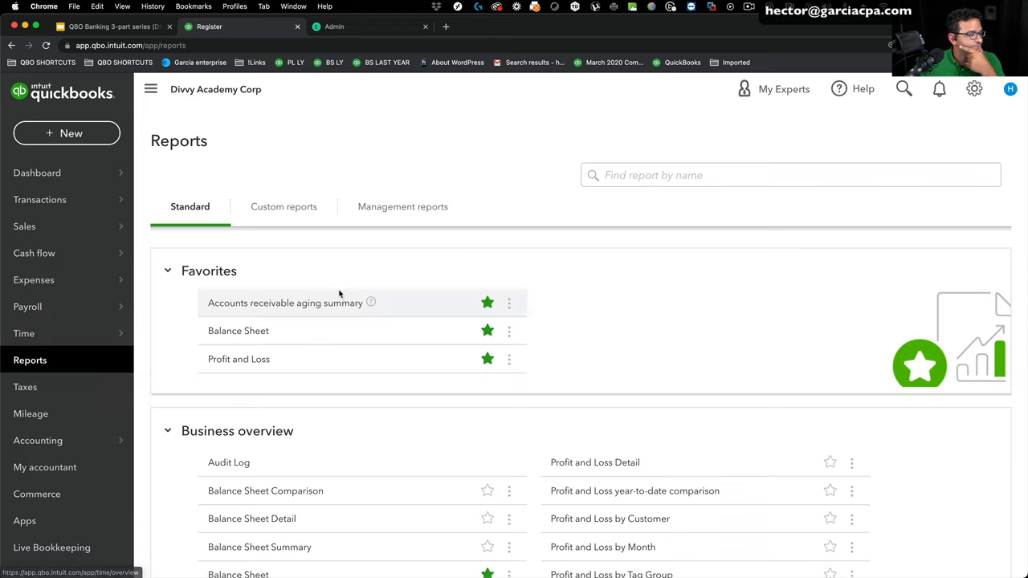
left_click(238, 331)
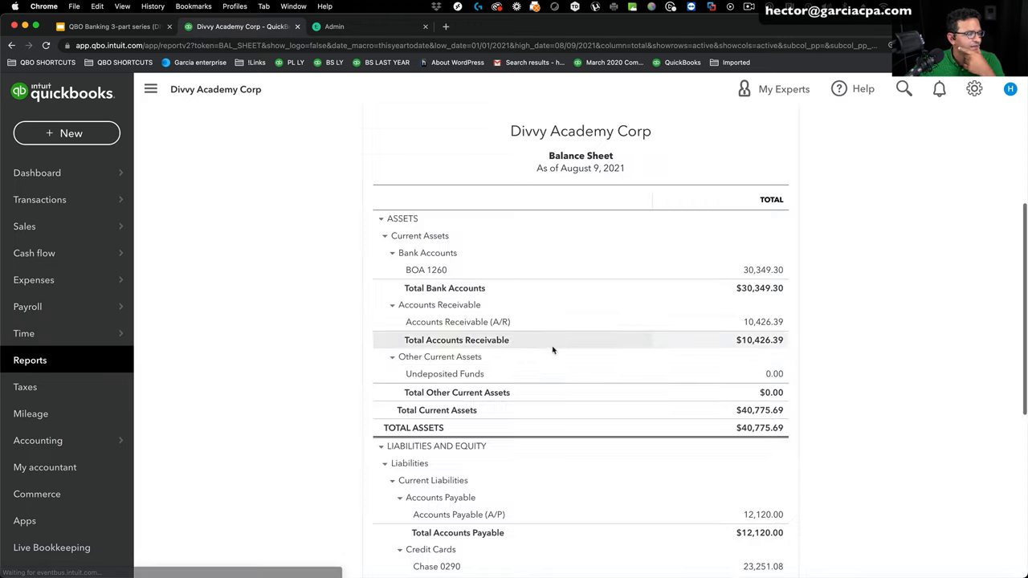
scroll("down", 3)
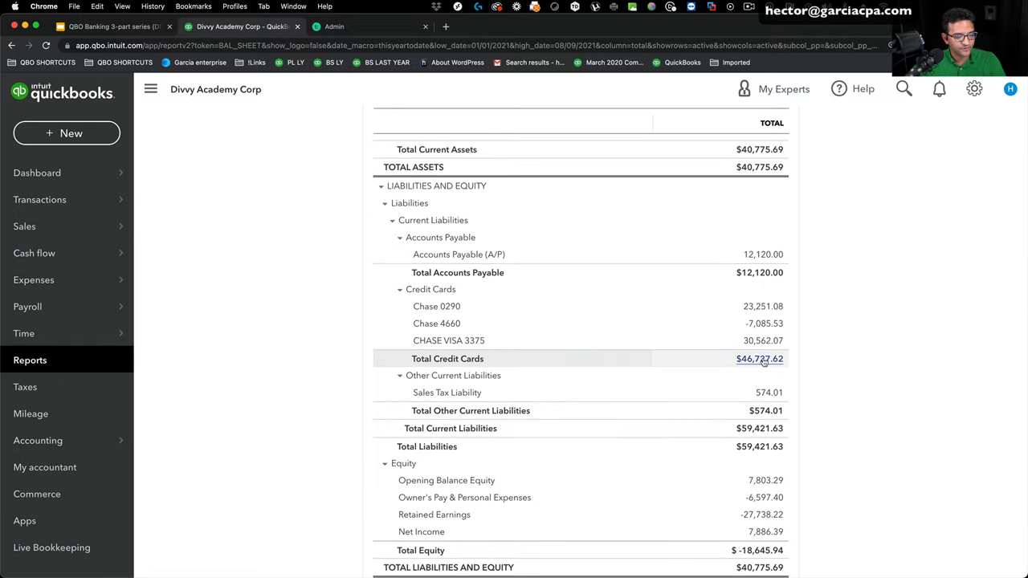
left_click(759, 358)
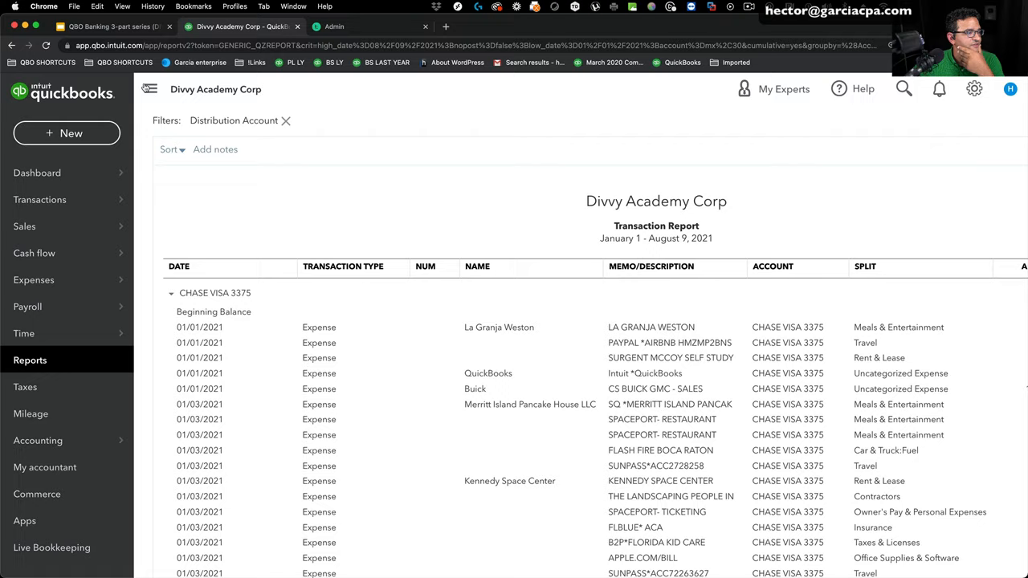
Add the Clr cleared-status column to the CHASE VISA 3375 transaction report
left_click(149, 88)
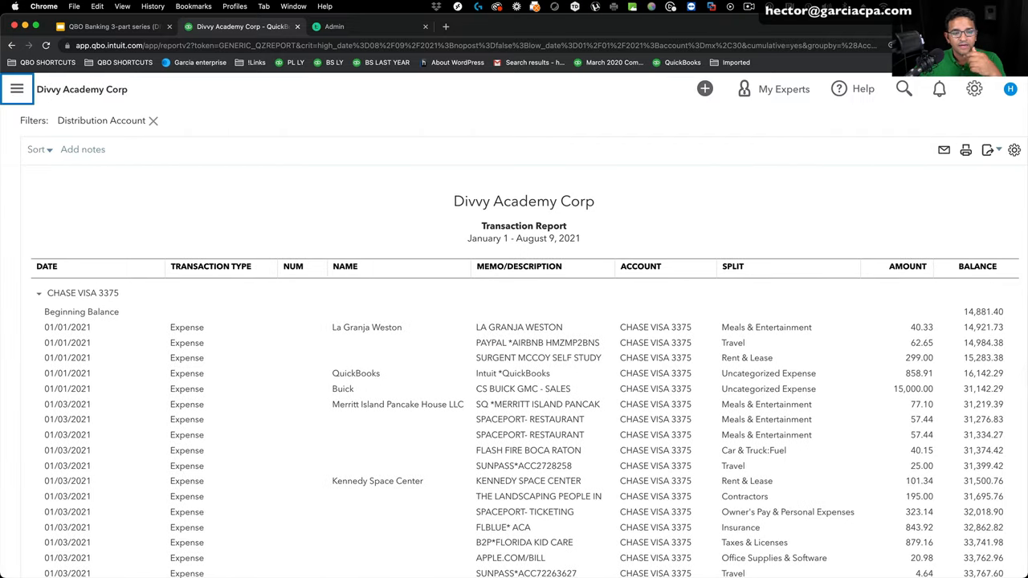
left_click(1014, 150)
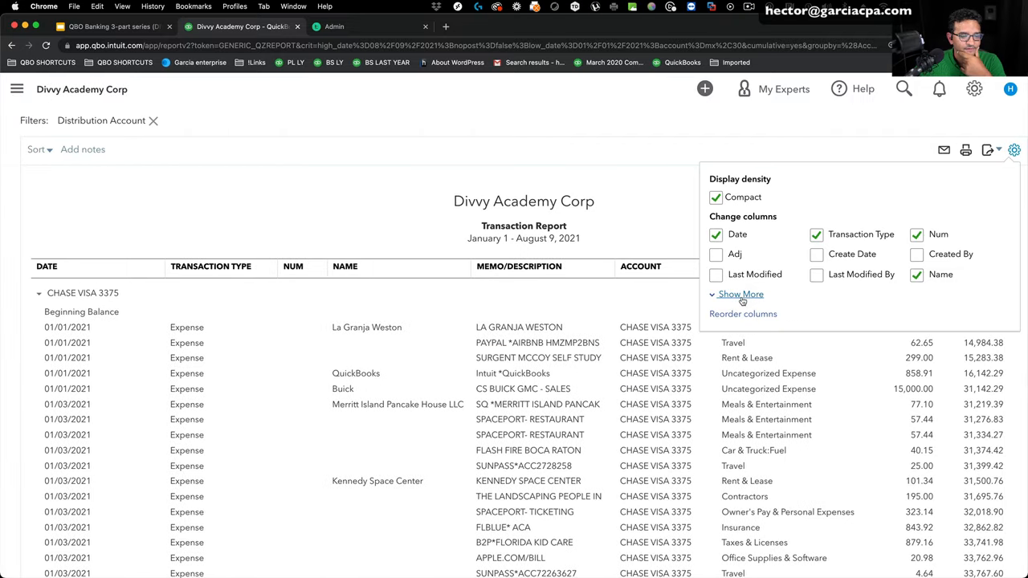
left_click(740, 294)
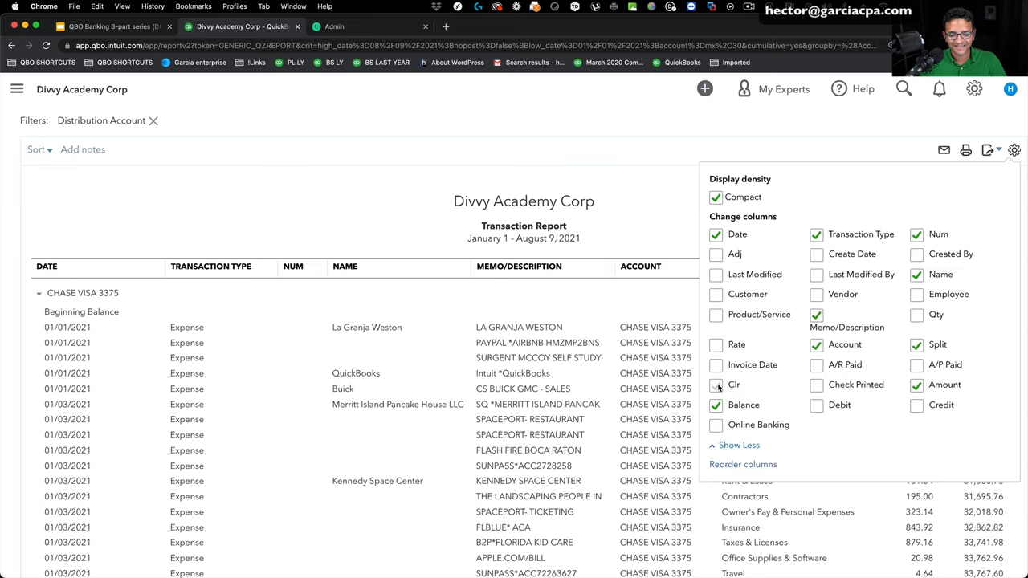
left_click(714, 384)
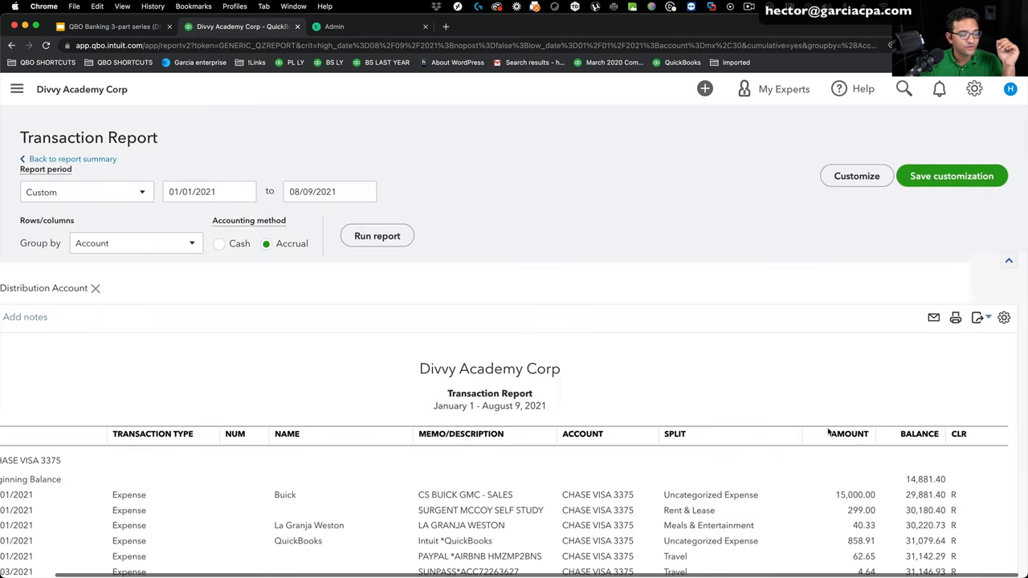
scroll("down", 3)
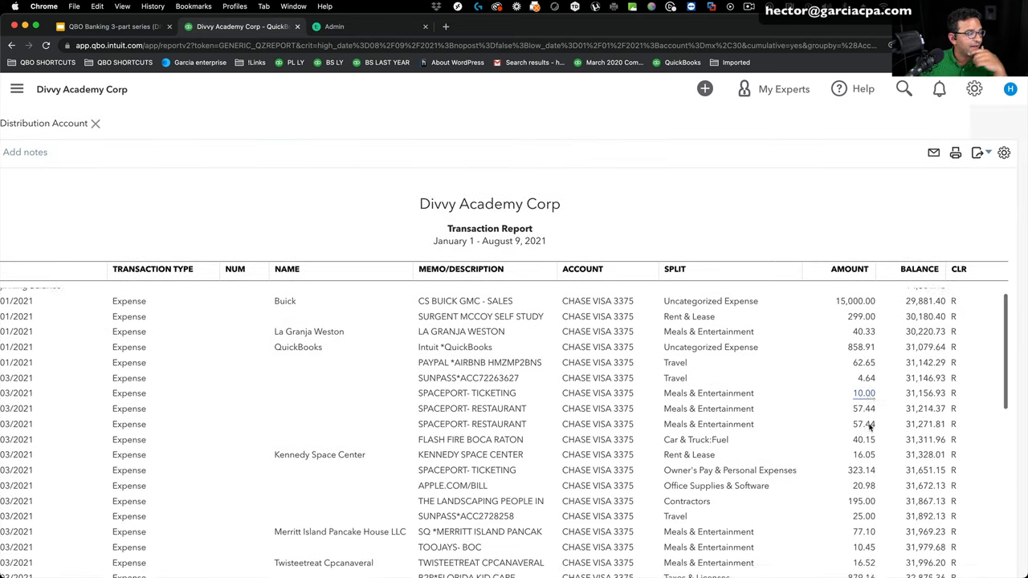
scroll("down", 3)
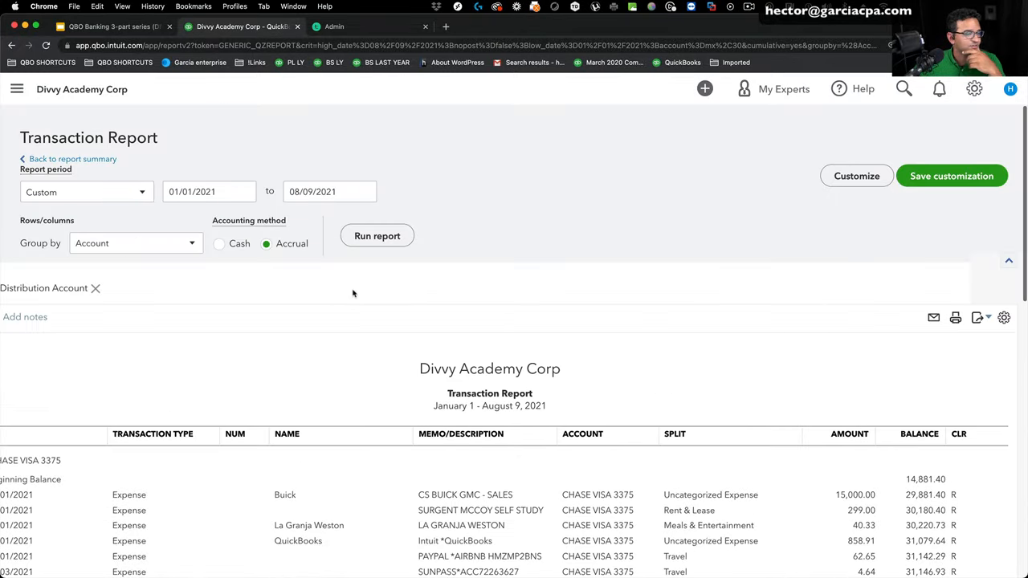
Rerun the CHASE VISA 3375 report with an All Dates period and open Customize
left_click(86, 192)
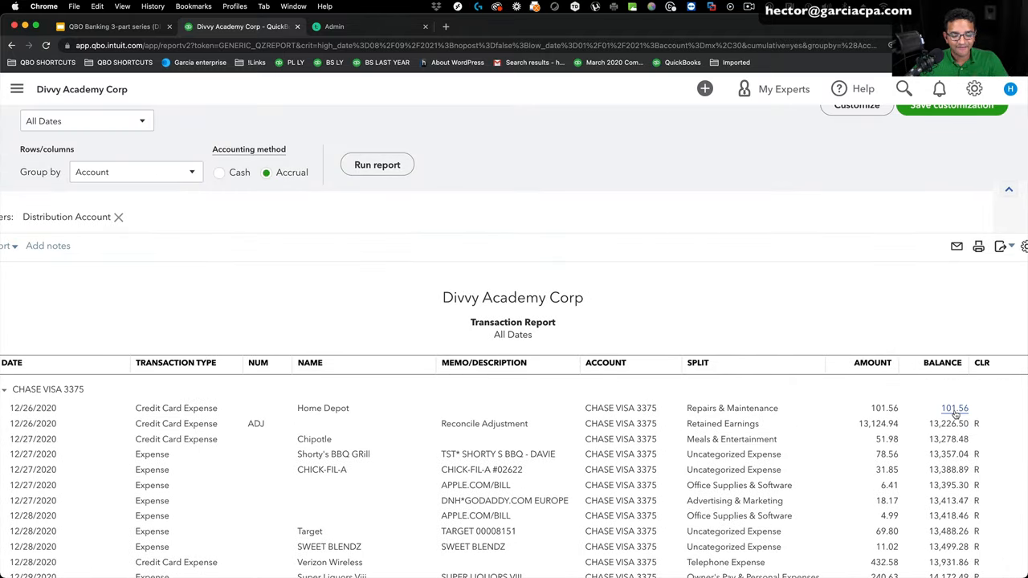
left_click(954, 408)
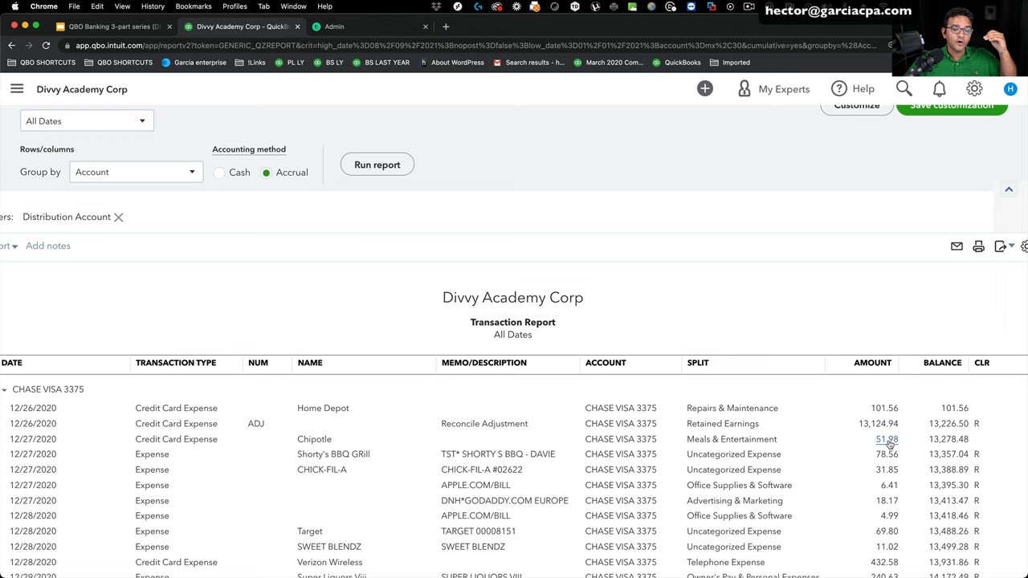
mouse_move(889, 444)
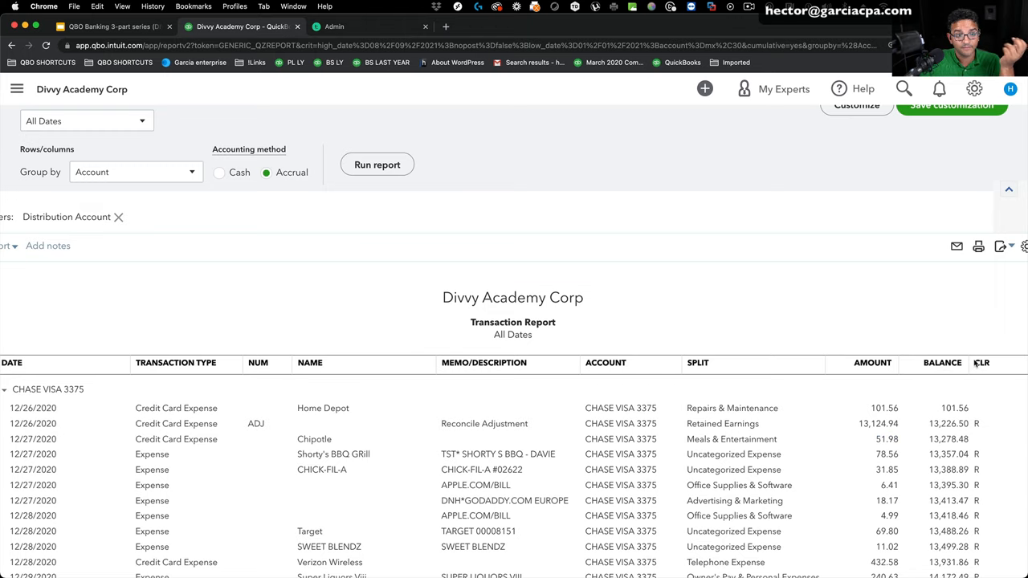
scroll("down", 3)
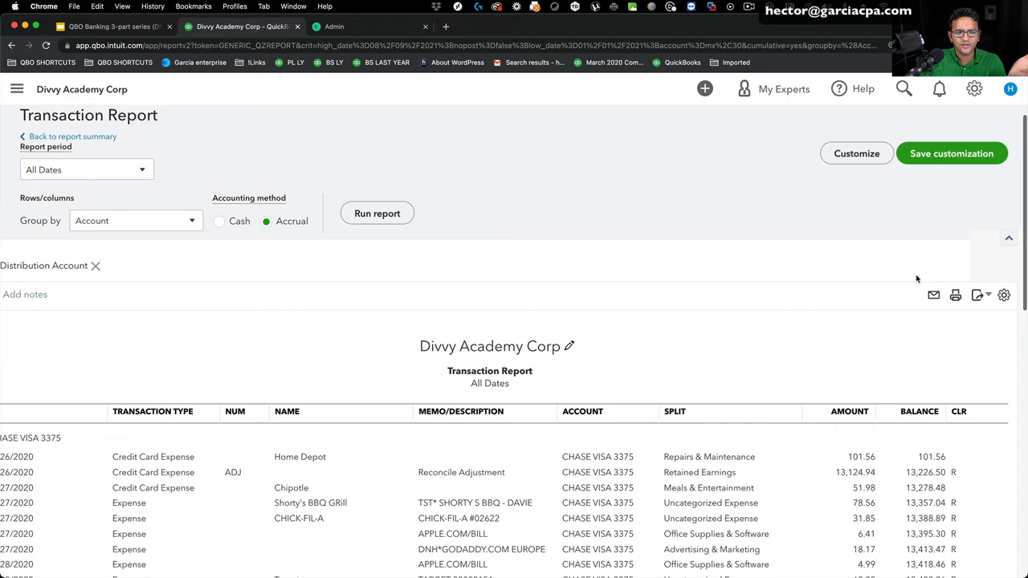
scroll("down", 3)
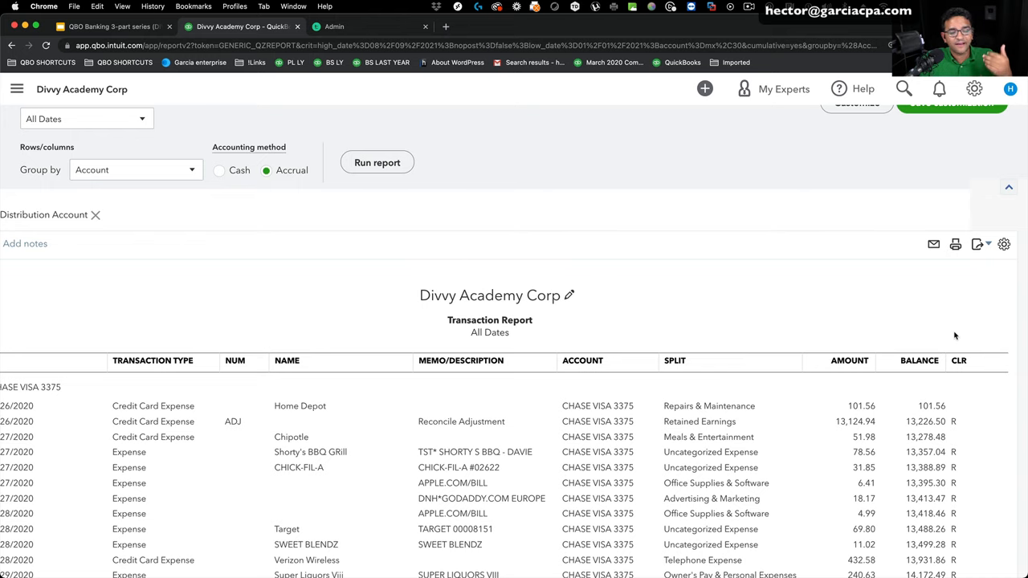
scroll("down", 3)
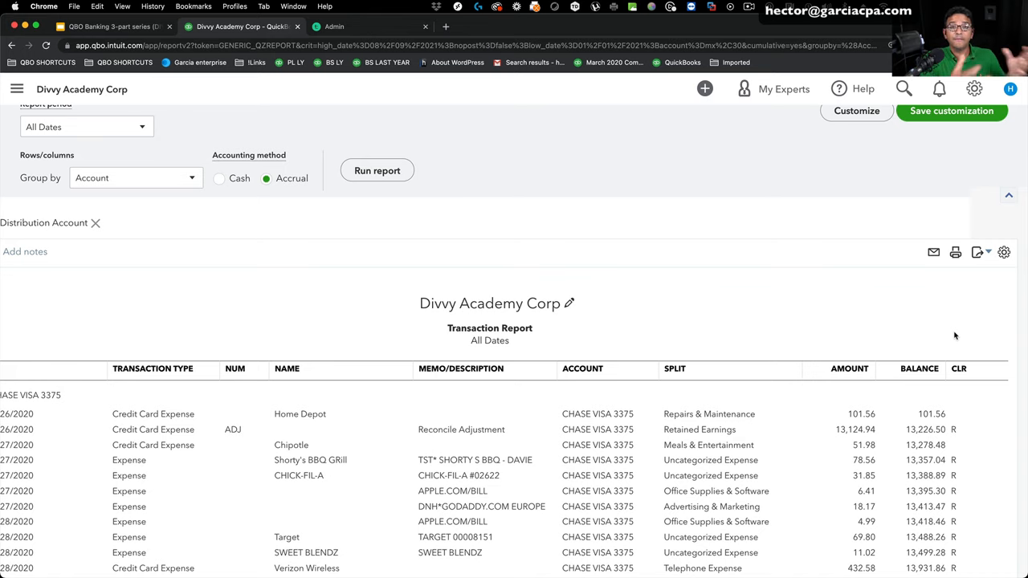
mouse_move(947, 336)
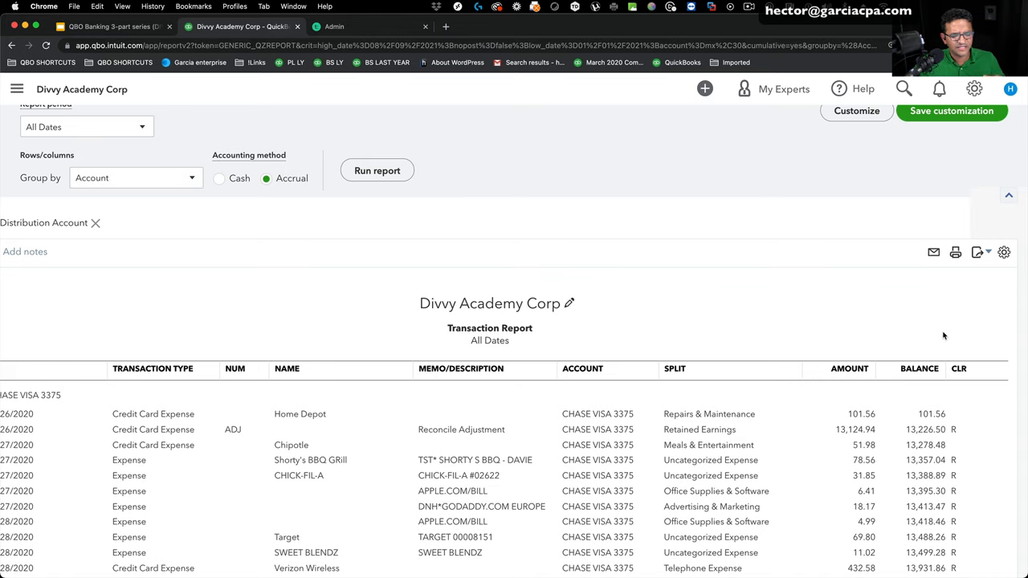
scroll("down", 3)
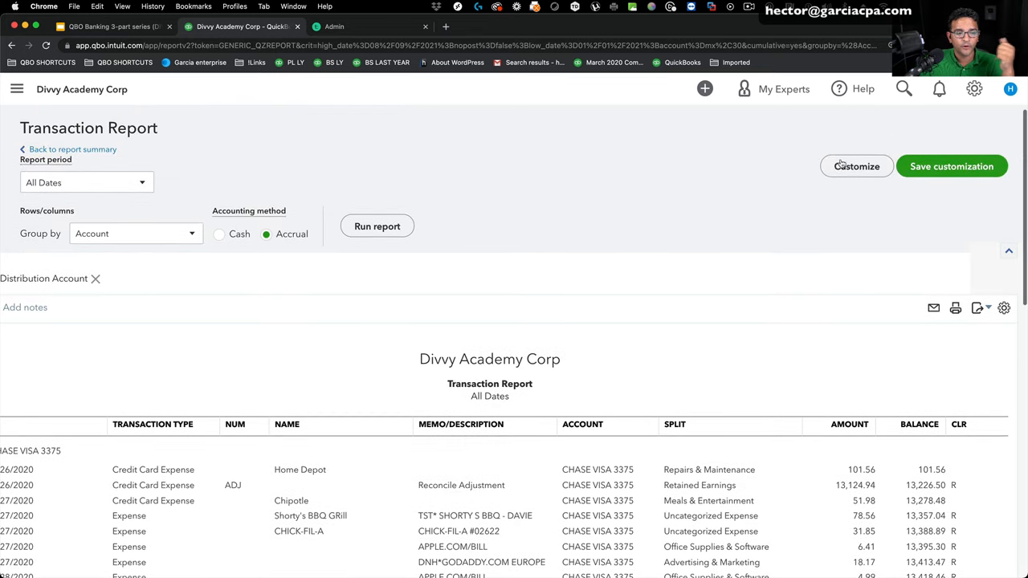
left_click(856, 166)
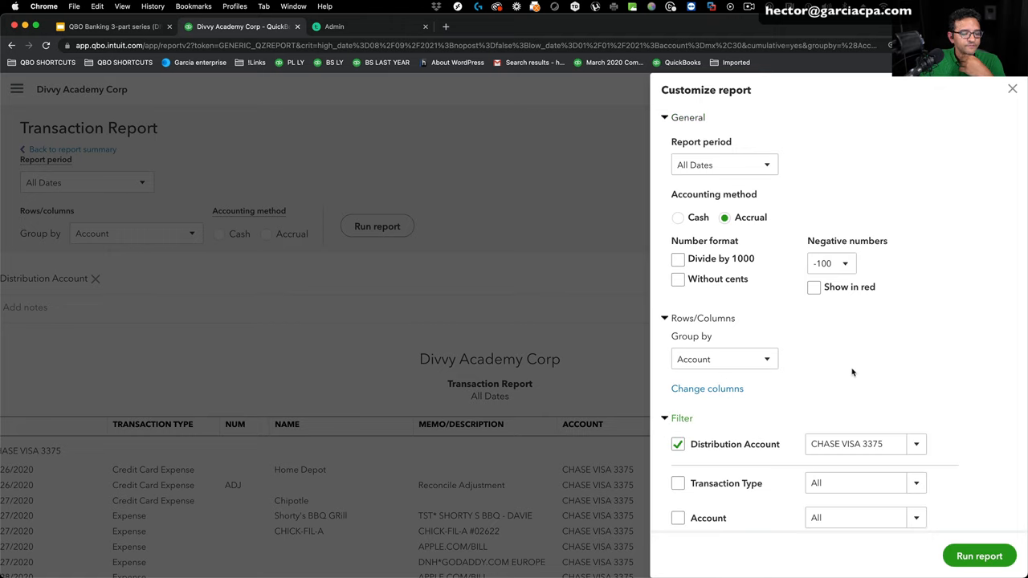
Filter to uncleared items and set Group by to None, leaving Home Depot and Chipotle ($153.54)
scroll("down", 3)
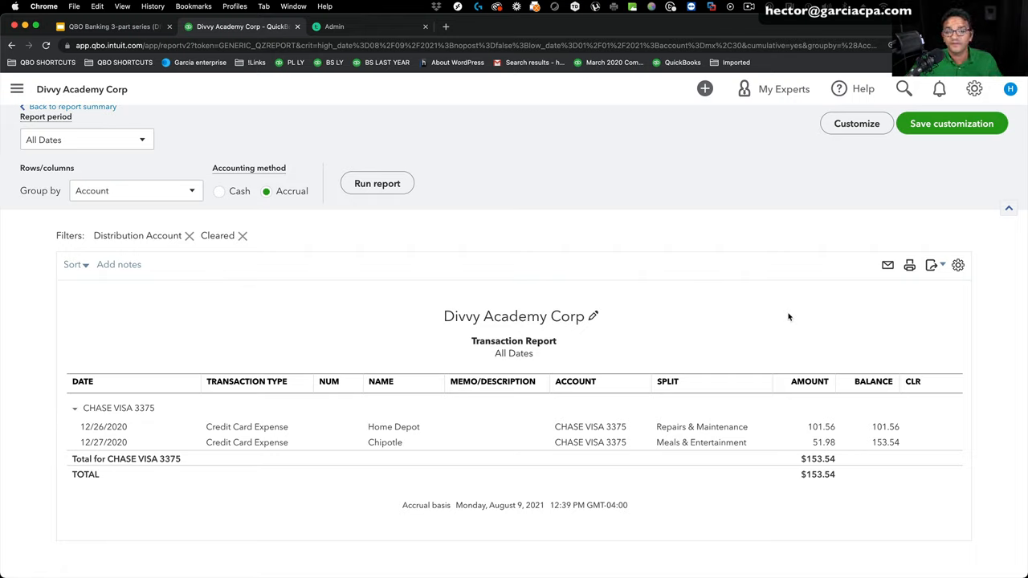
mouse_move(161, 220)
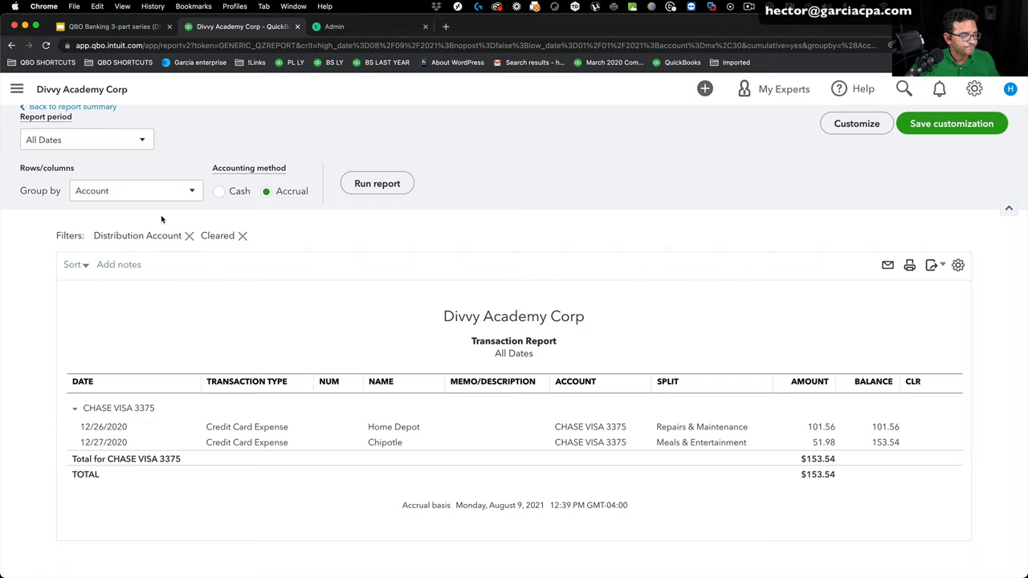
left_click(135, 190)
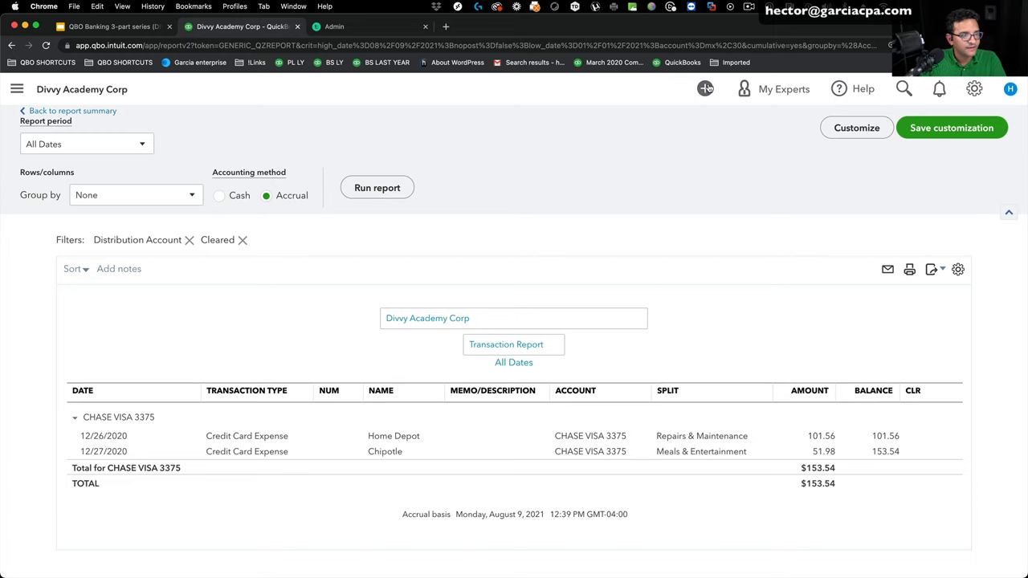
Create Journal Entry #1 with Repairs & Maintenance and Meals & Entertainment lines
left_click(705, 88)
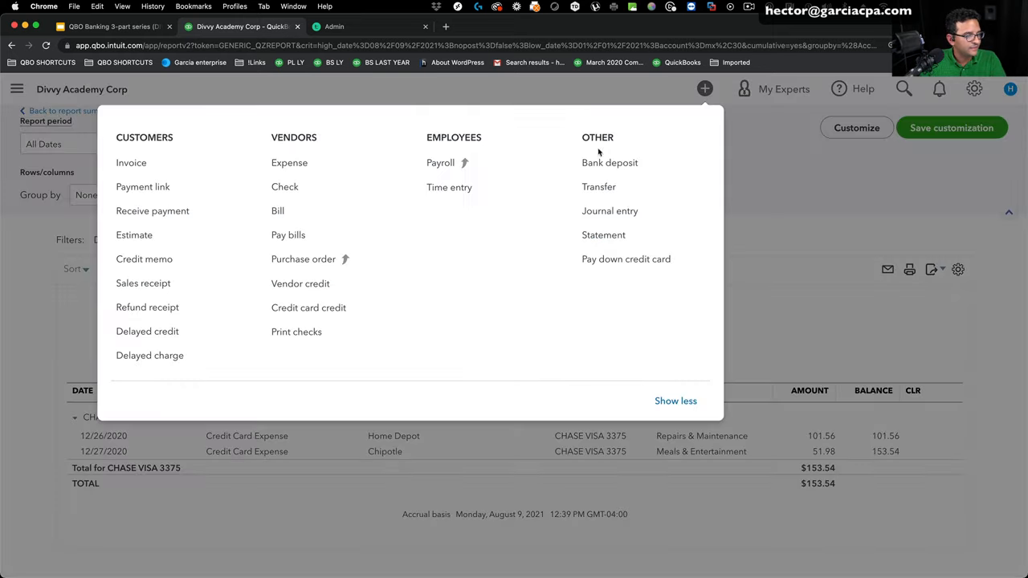
mouse_move(610, 210)
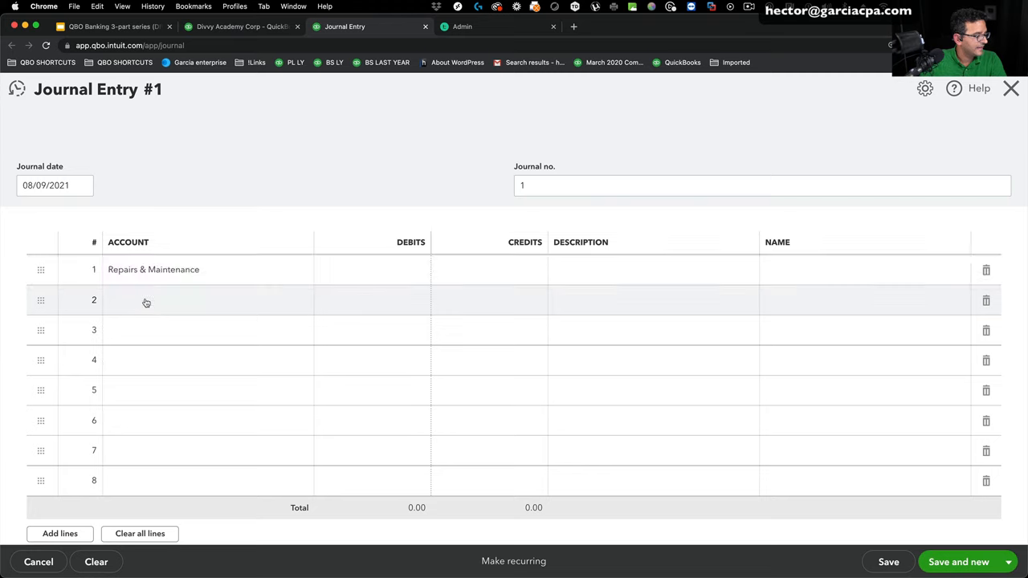
left_click(146, 301)
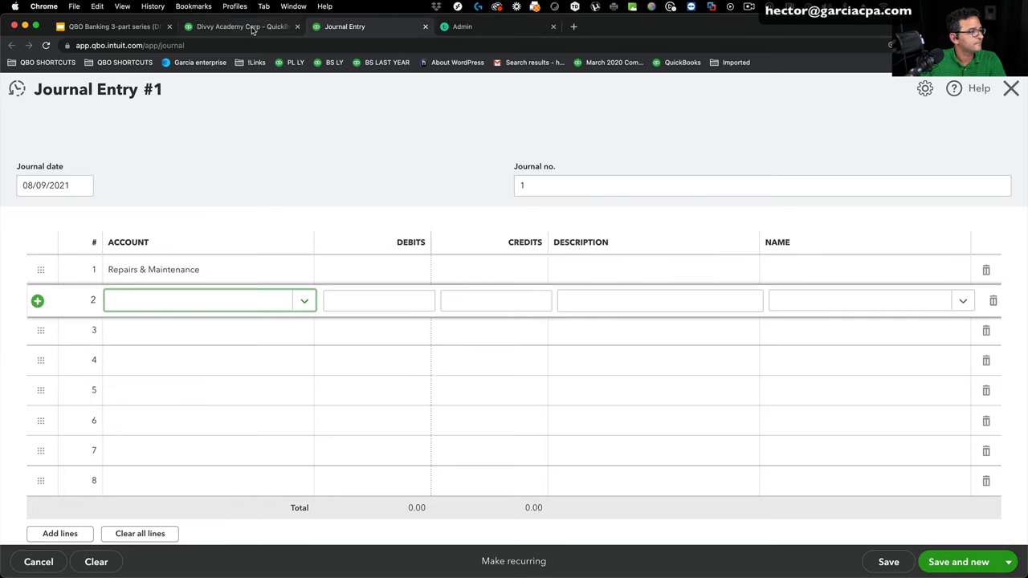
mouse_move(146, 341)
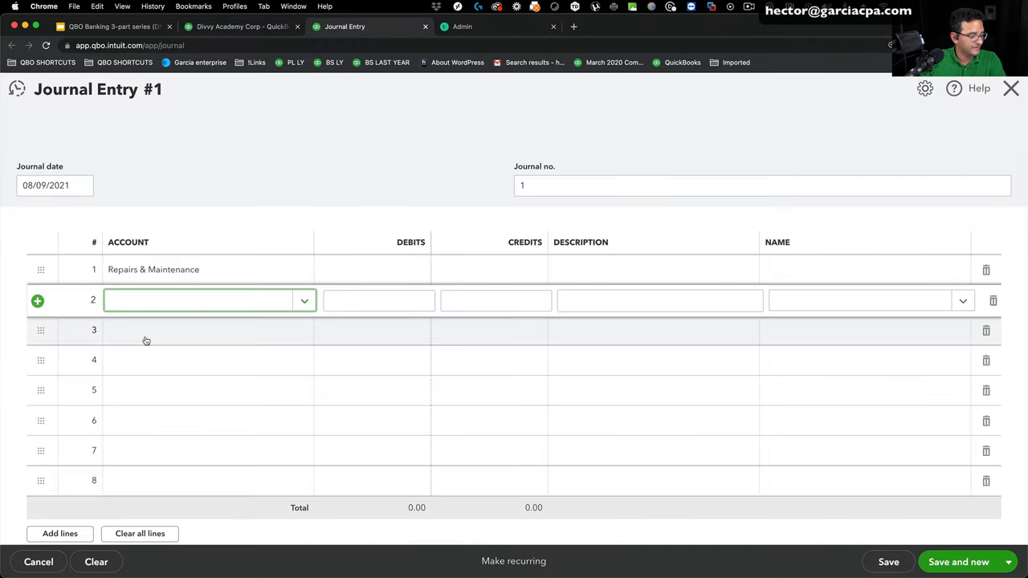
type("Meals & Entertainment")
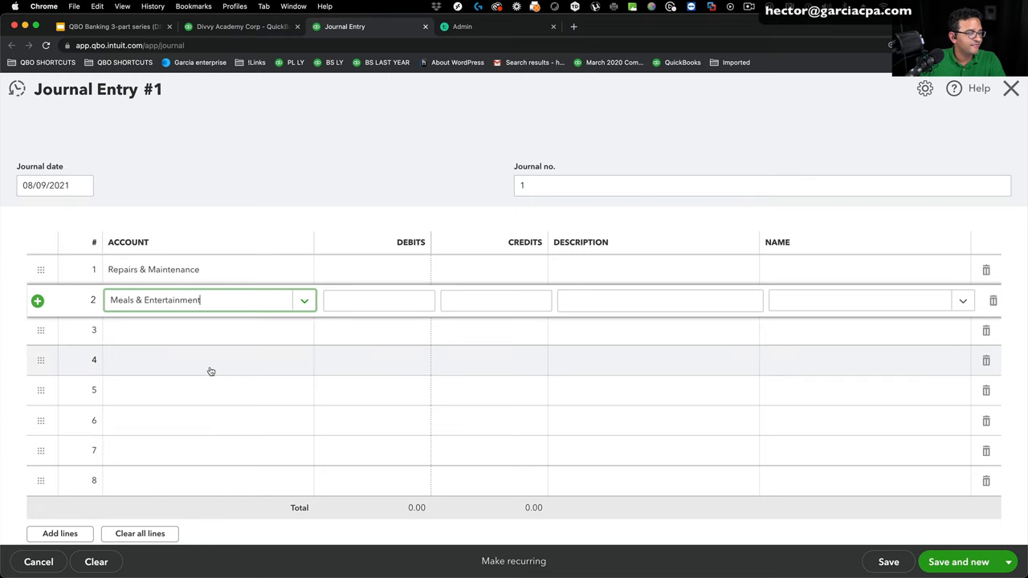
left_click(241, 26)
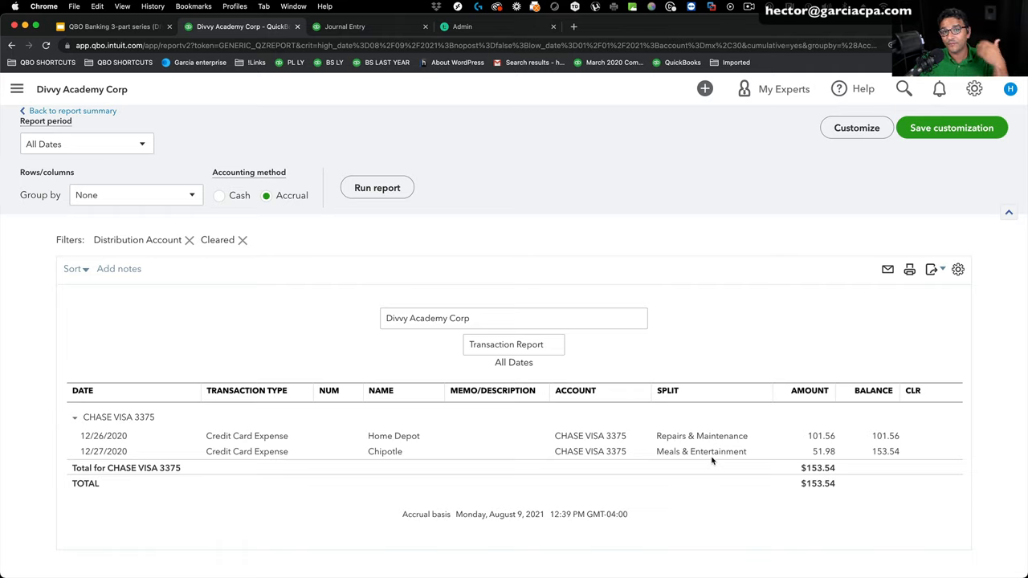
mouse_move(187, 14)
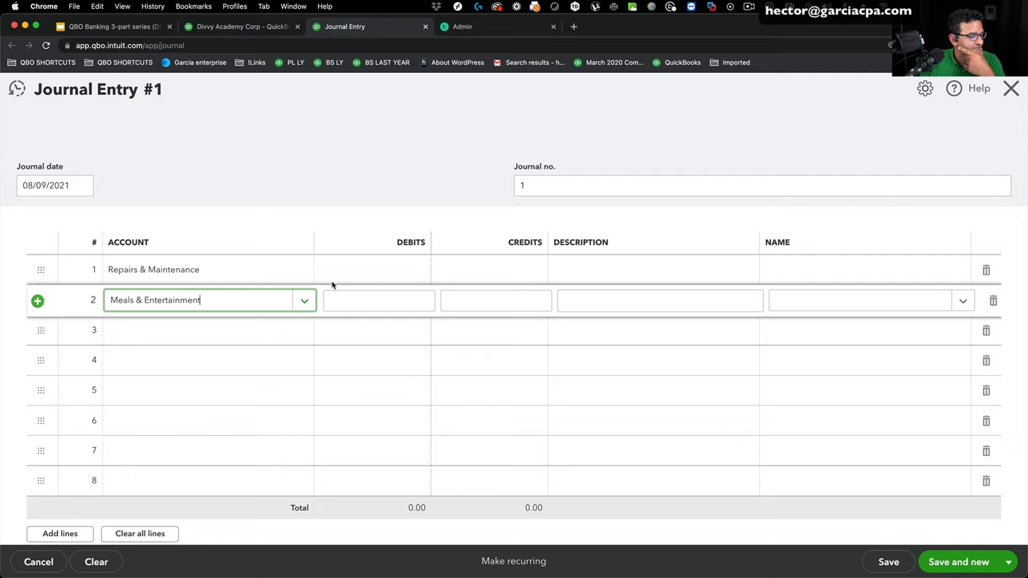
Credit Repairs & Maintenance 101.56 and Meals & Entertainment 51.98, with CHASE VISA 3375 on line 3
left_click(496, 270)
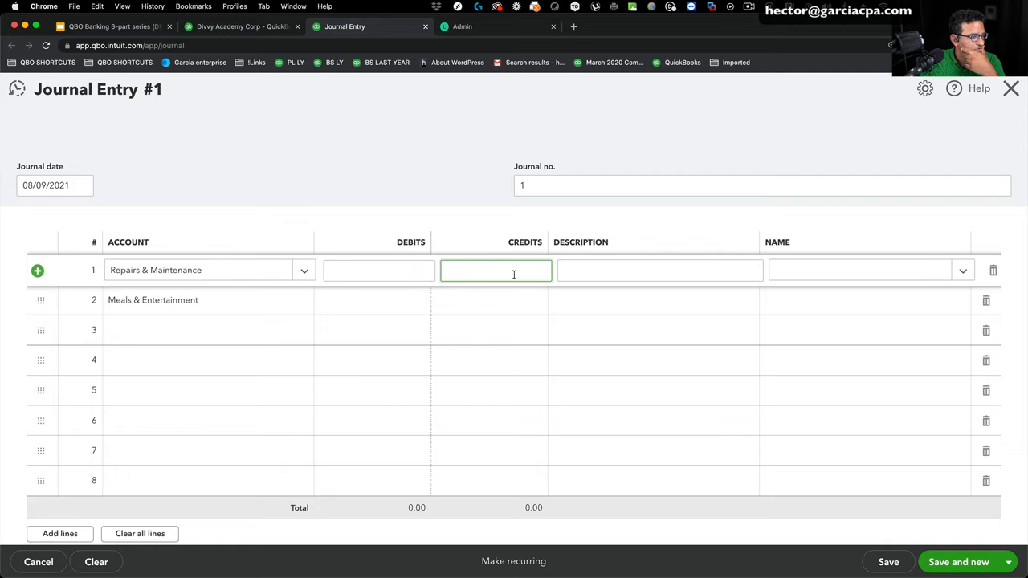
left_click(377, 270)
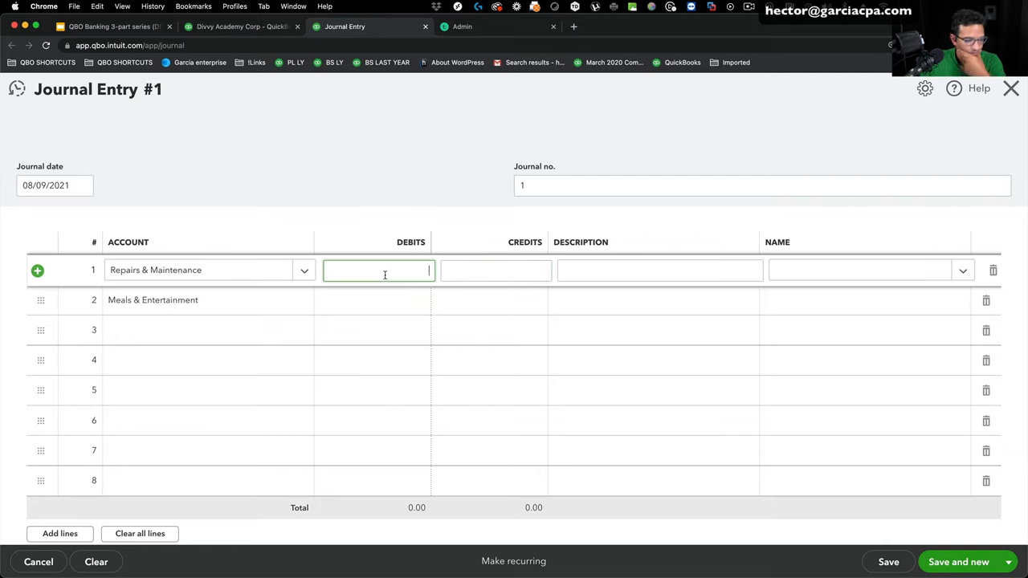
type("10")
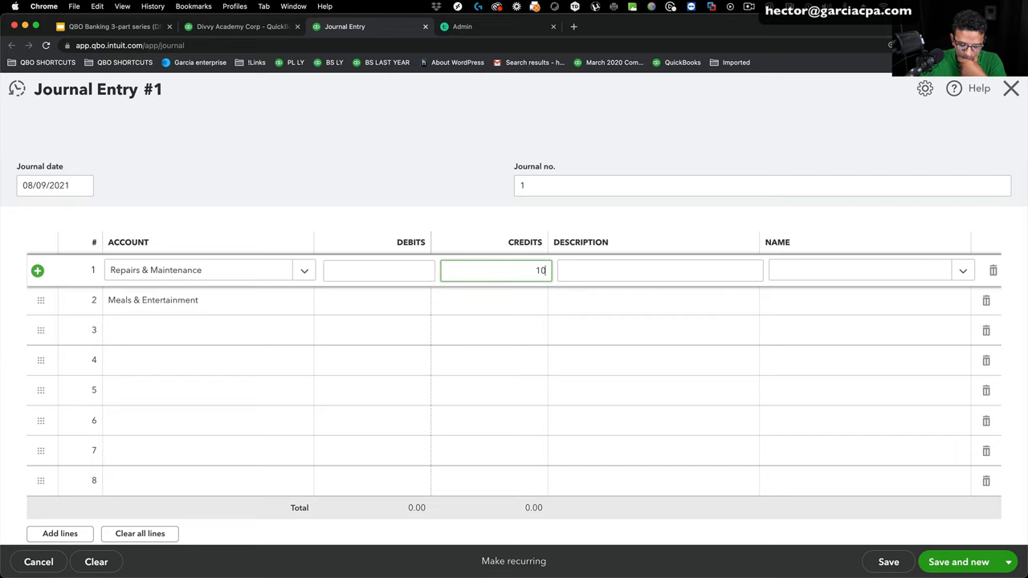
type("01.56")
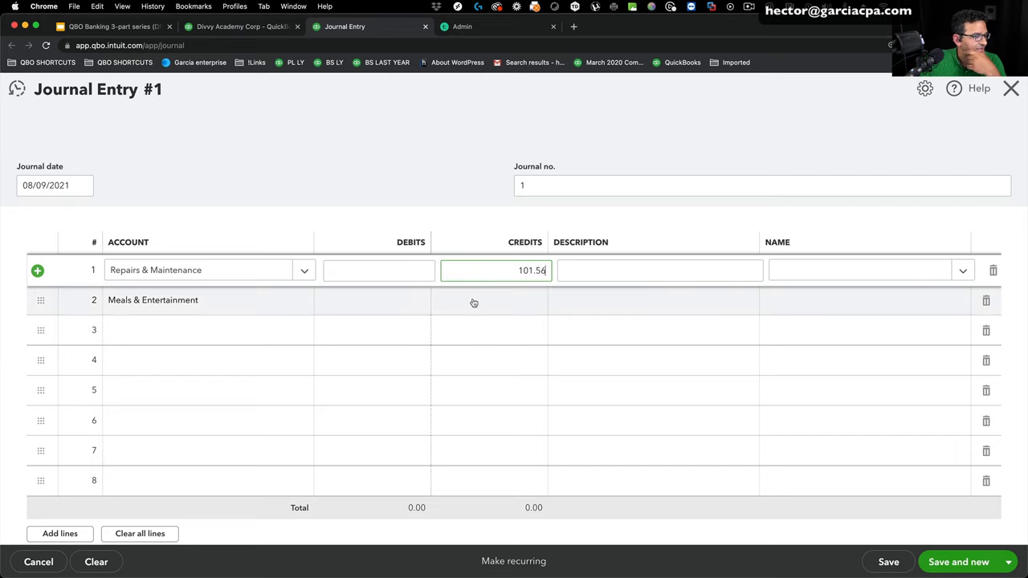
left_click(241, 26)
type("cha")
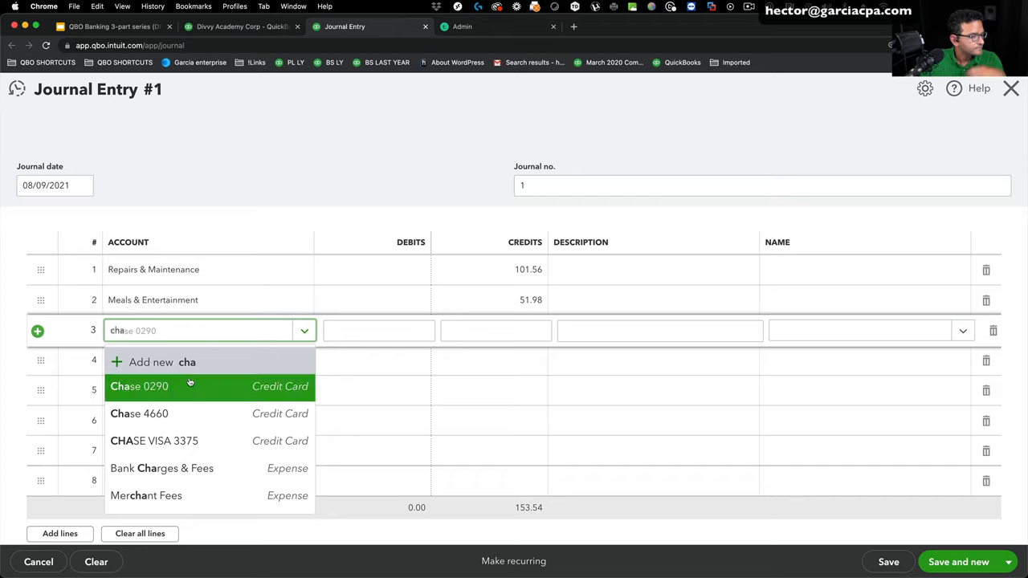
left_click(154, 440)
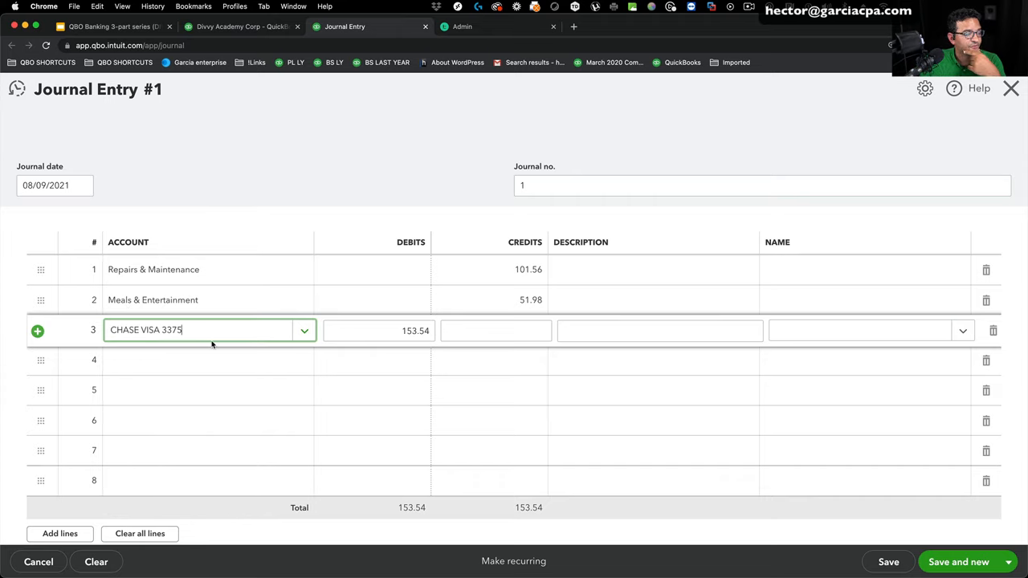
Date Journal Entry #1 01/01/2021 and save it
left_click(48, 185)
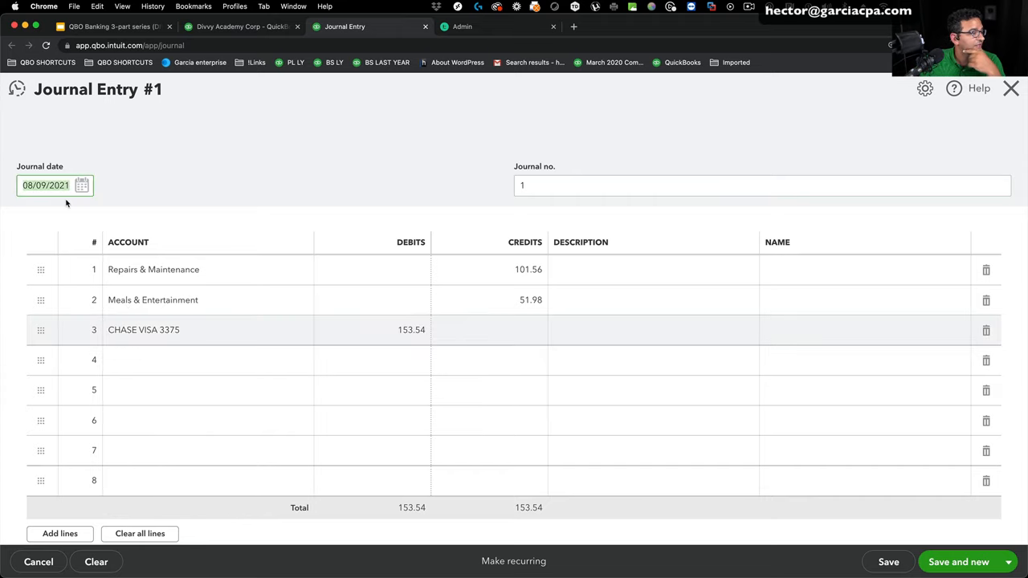
type("0101")
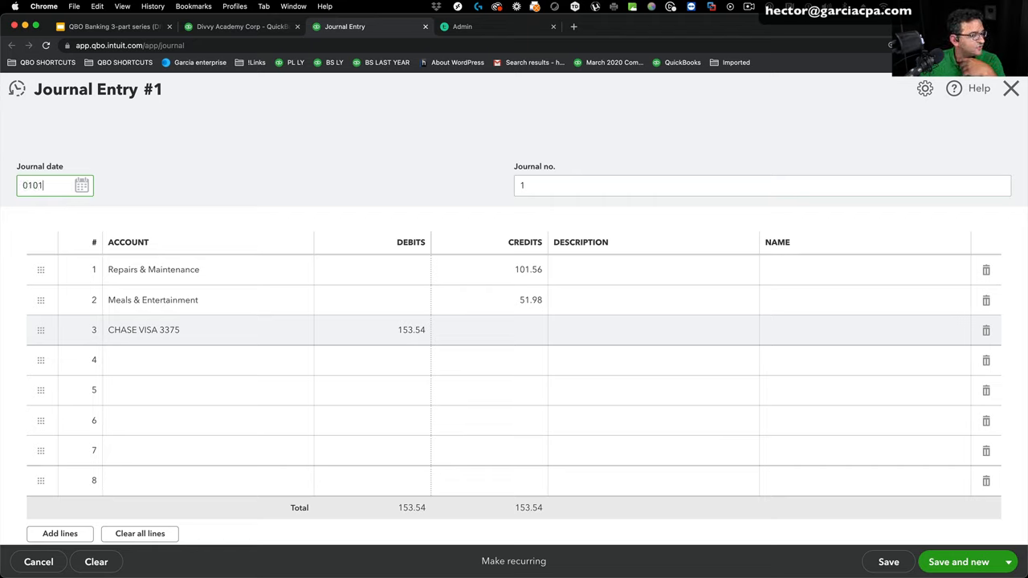
left_click(762, 185)
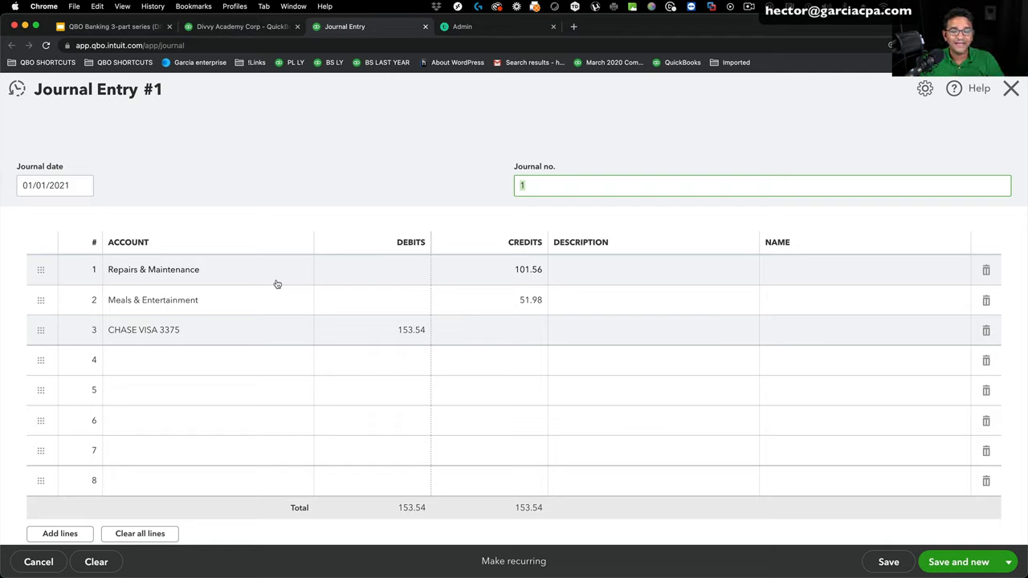
mouse_move(308, 470)
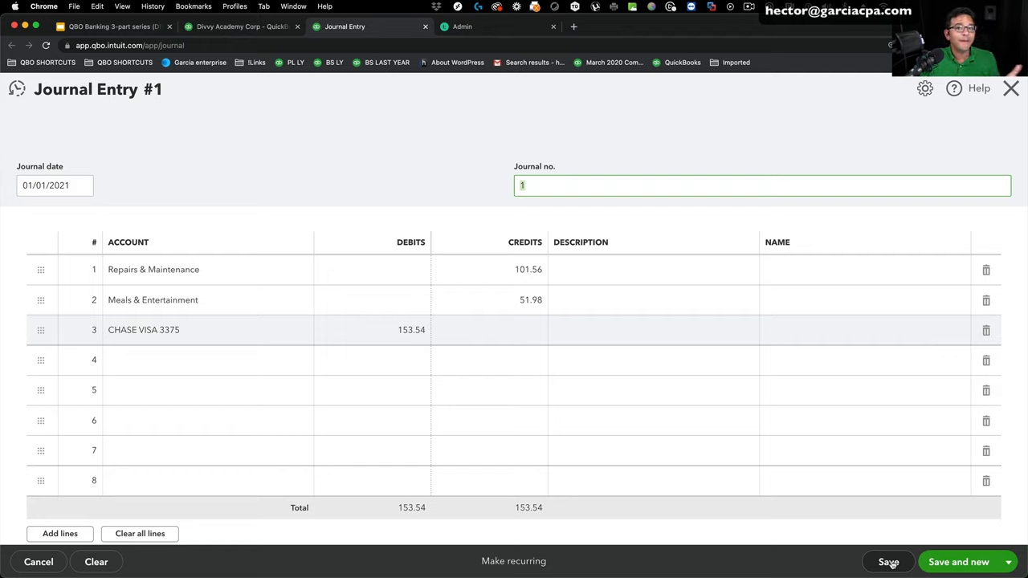
left_click(889, 561)
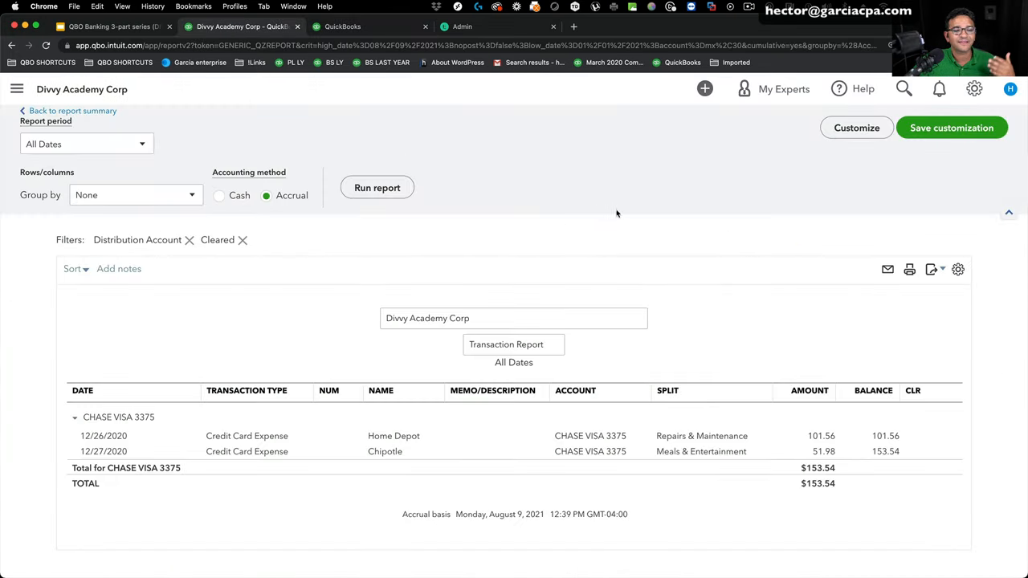
Start reconciling CHASE VISA 3375 with ending balance 30,408.53 and ending date 01/26/2021
left_click(975, 88)
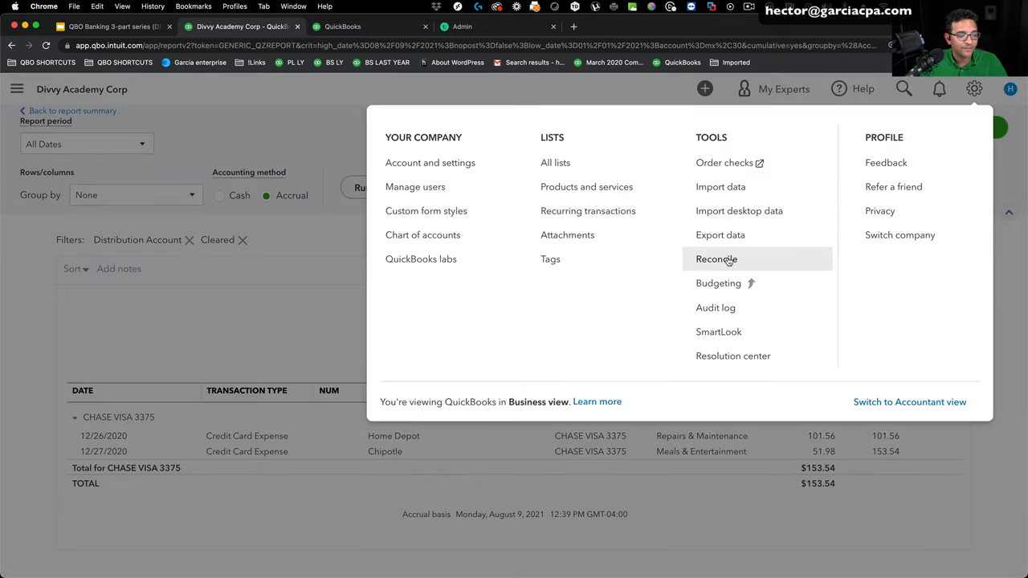
left_click(716, 259)
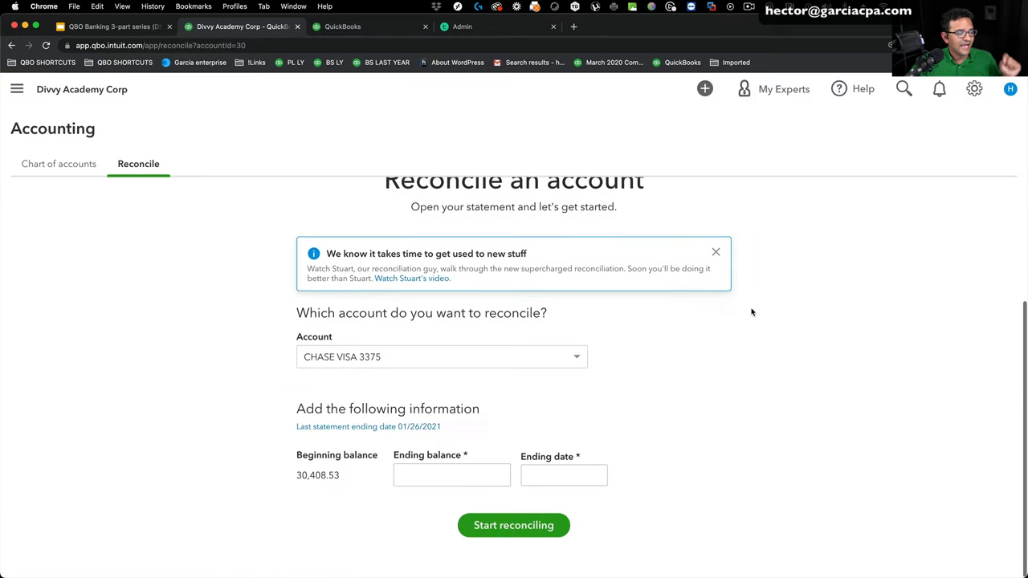
left_click(452, 475)
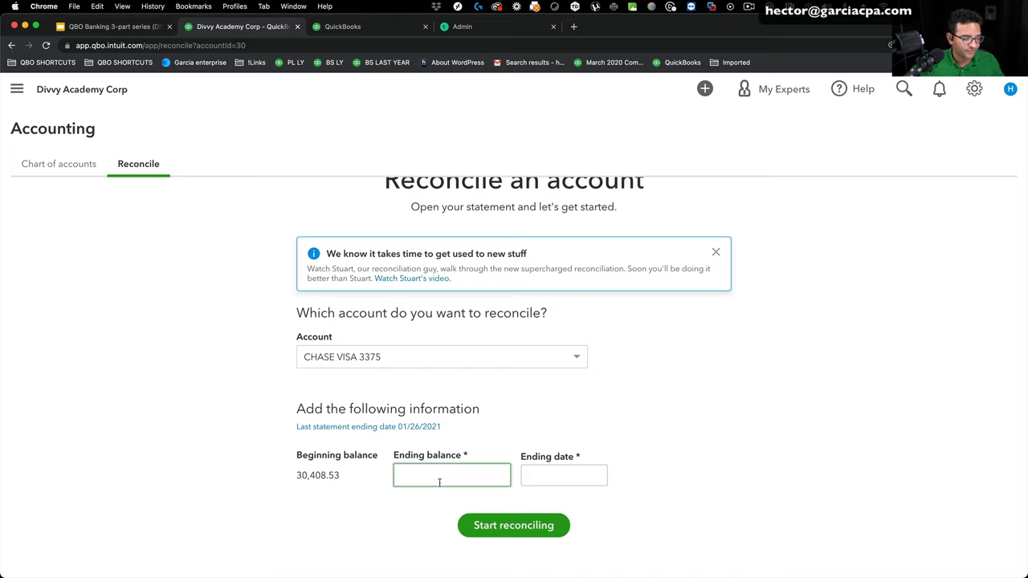
type("01262")
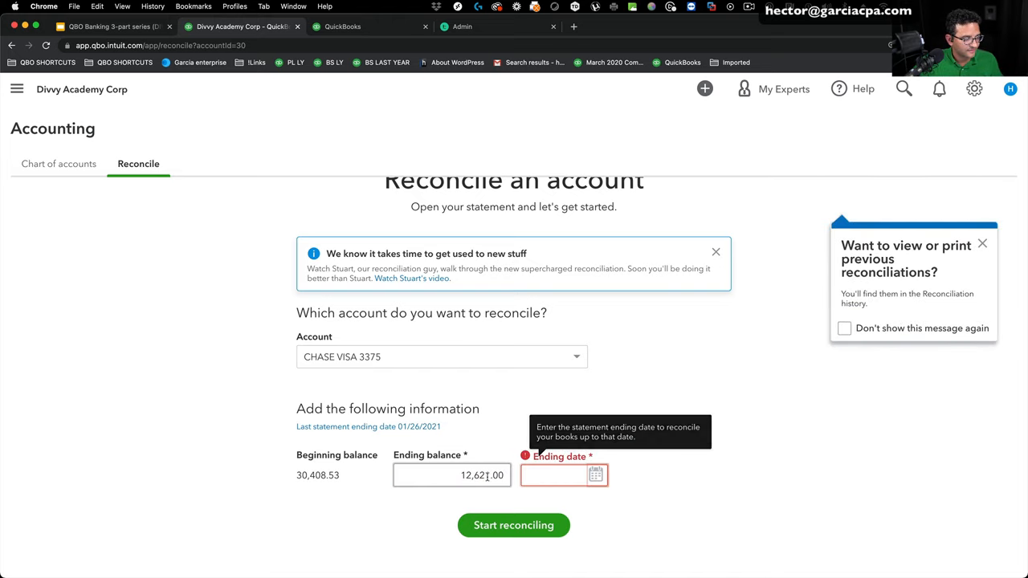
type("3040")
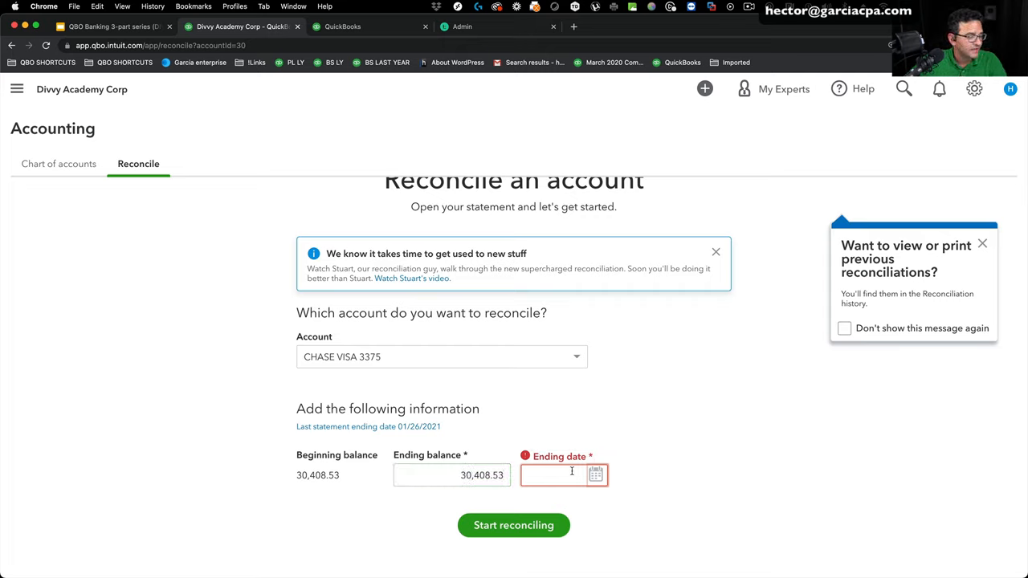
type("0126")
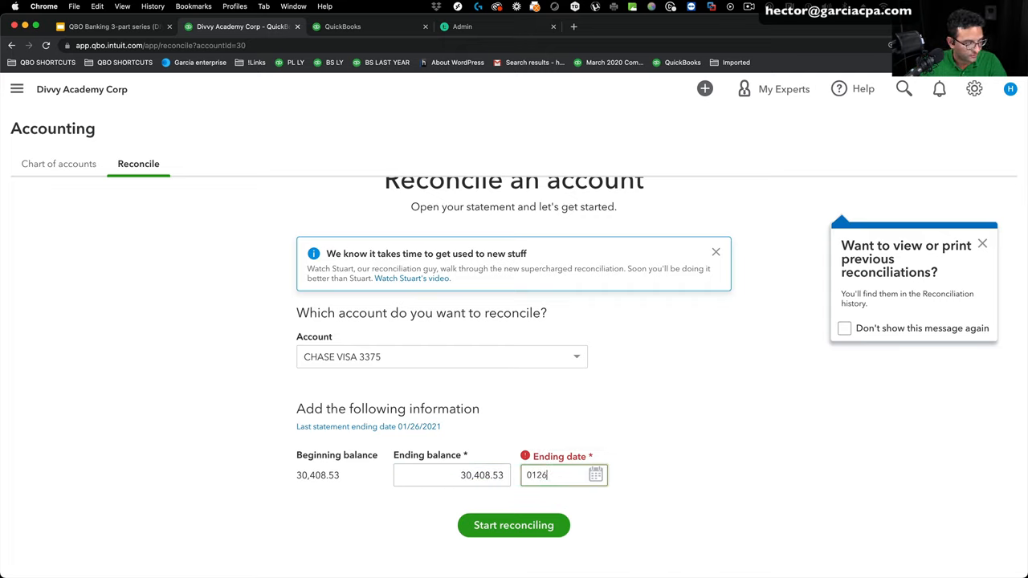
left_click(513, 525)
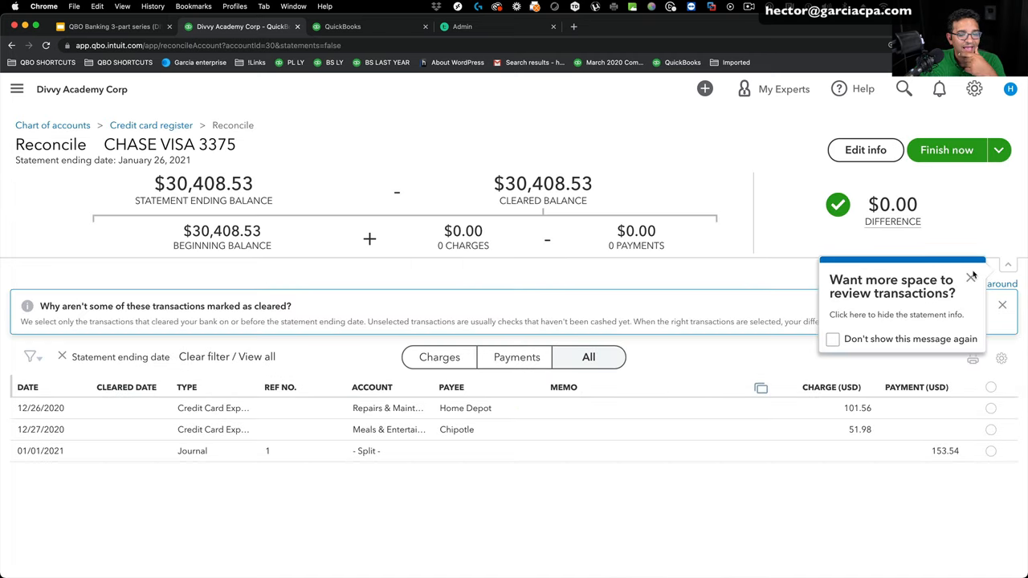
Dismiss the tips and mark Home Depot, Chipotle and the 01/01/2021 journal as cleared
left_click(971, 277)
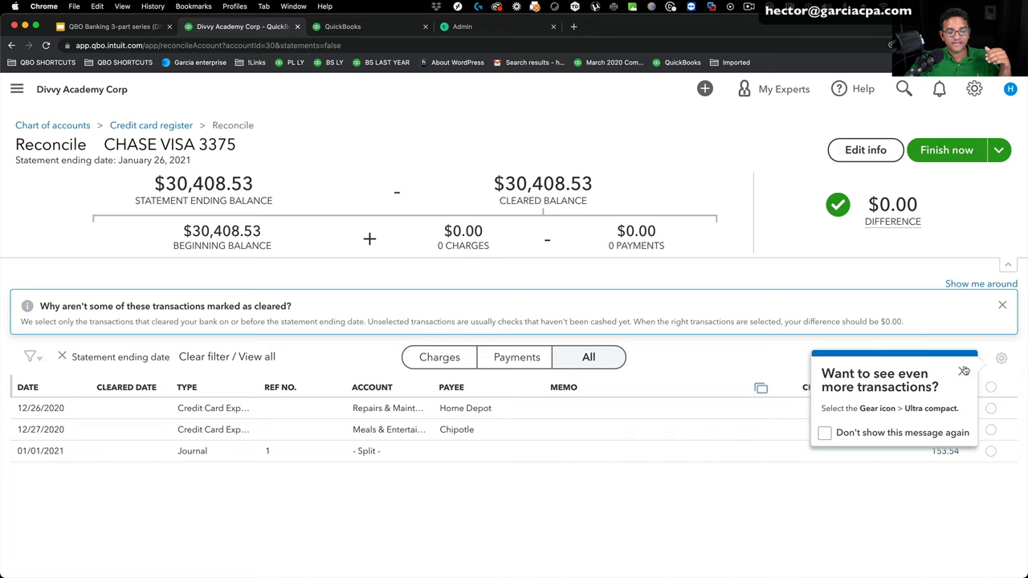
left_click(964, 370)
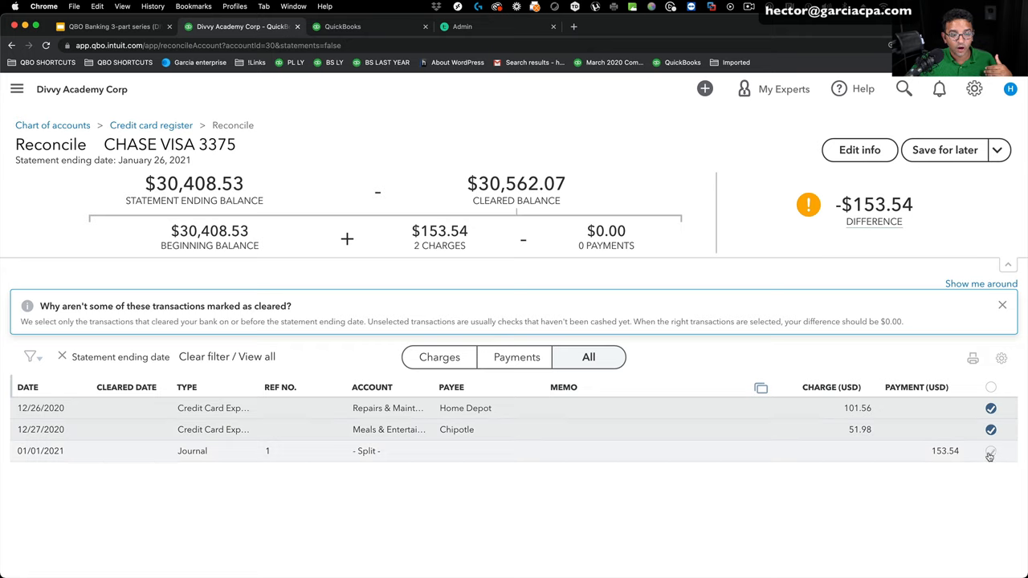
left_click(991, 450)
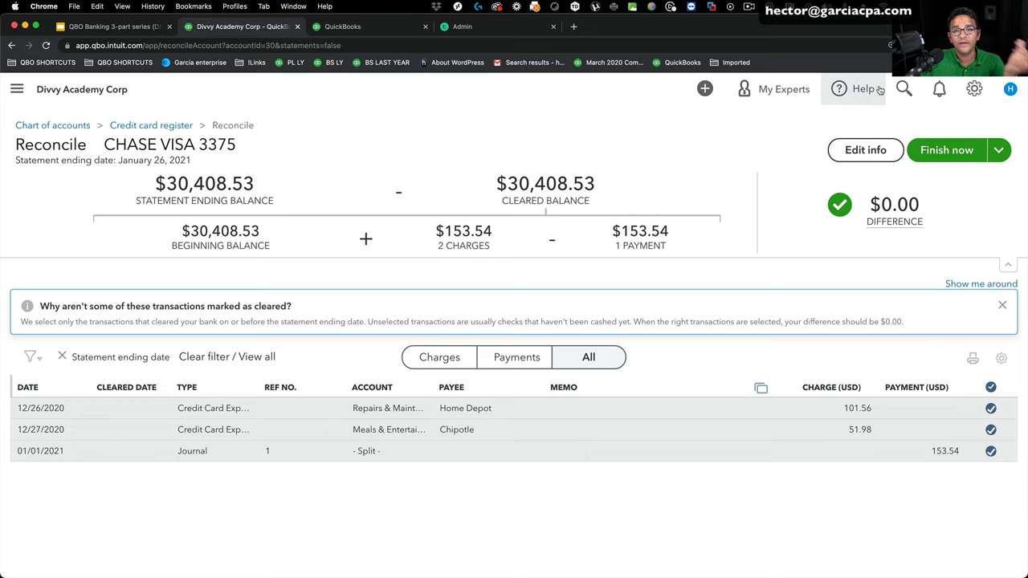
mouse_move(865, 151)
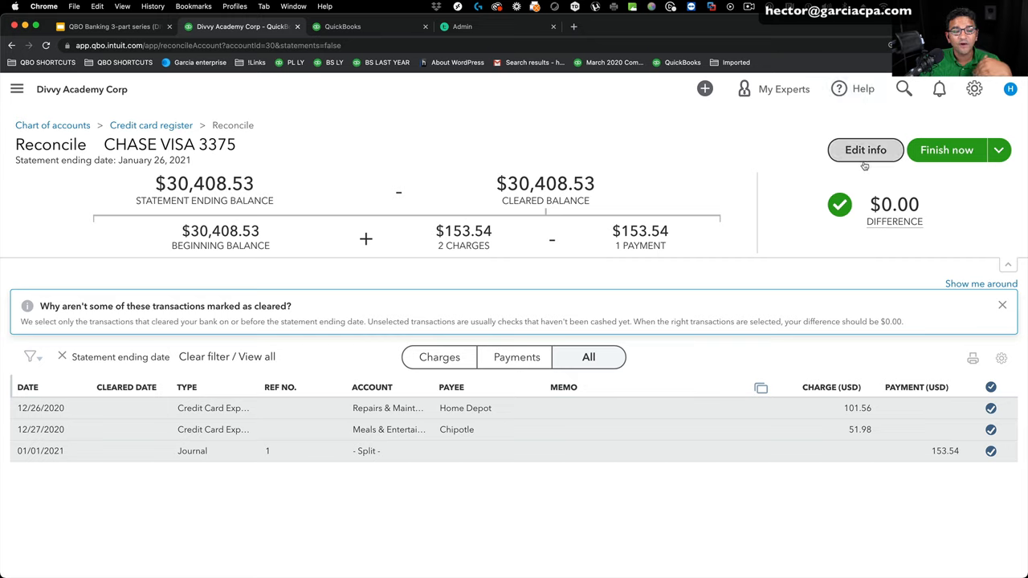
Edit the statement info to set the ending date to 01/27/2021 and save
left_click(865, 150)
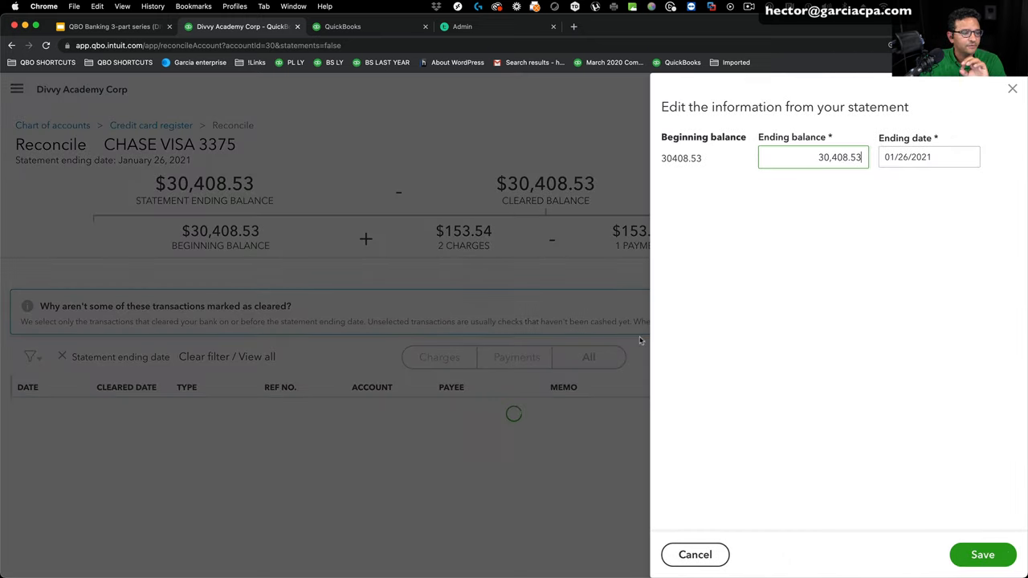
left_click(928, 157)
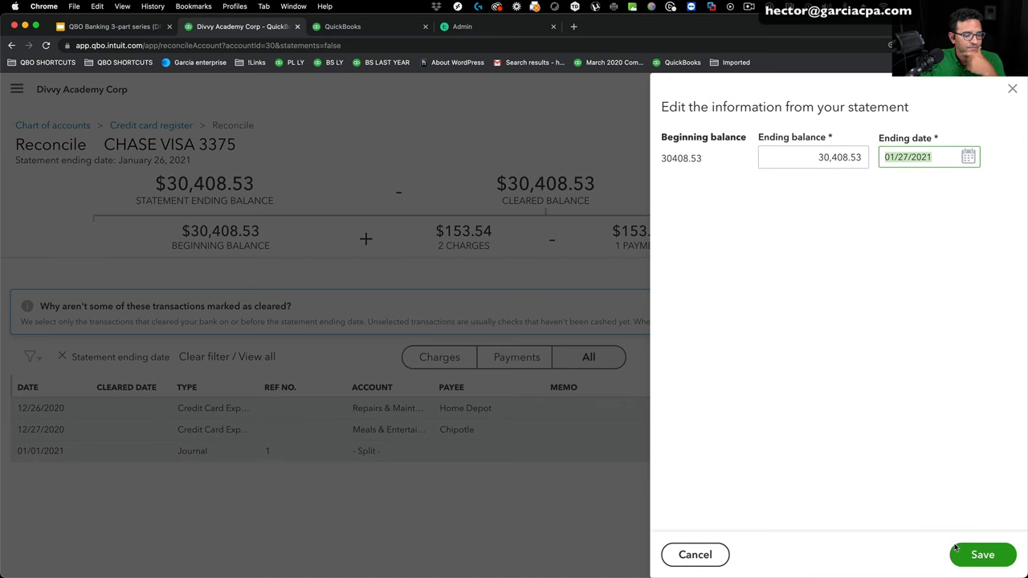
left_click(982, 555)
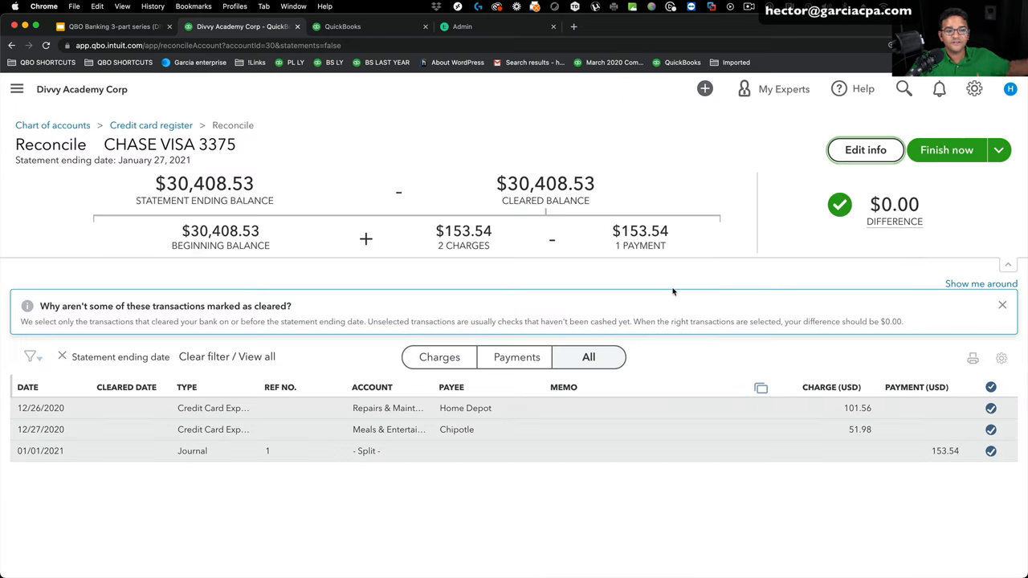
mouse_move(700, 286)
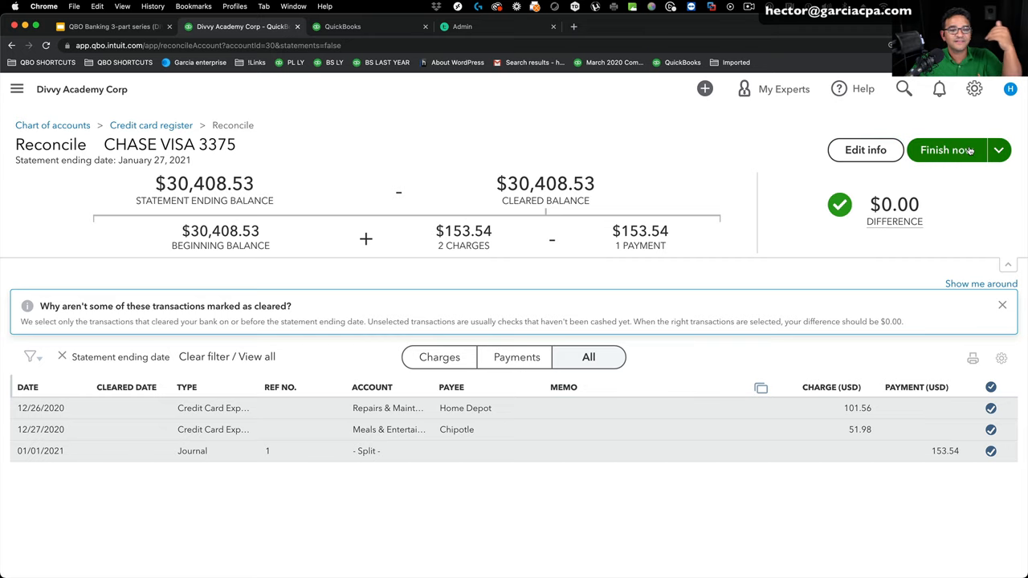
Finish the Chase Visa 3375 reconciliation with a $0.00 difference
left_click(946, 150)
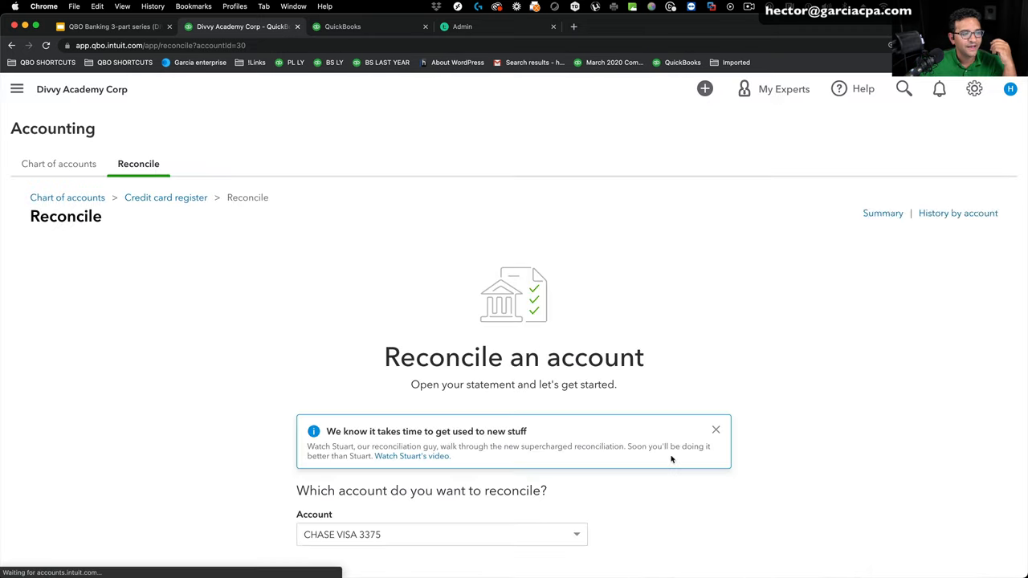